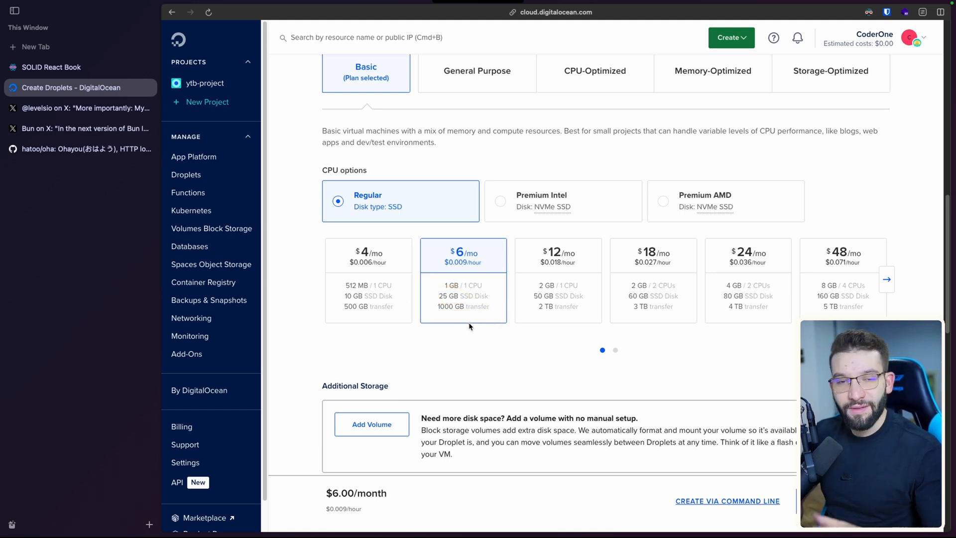
{"action": "mouse_move", "coordinate": [484, 324]}
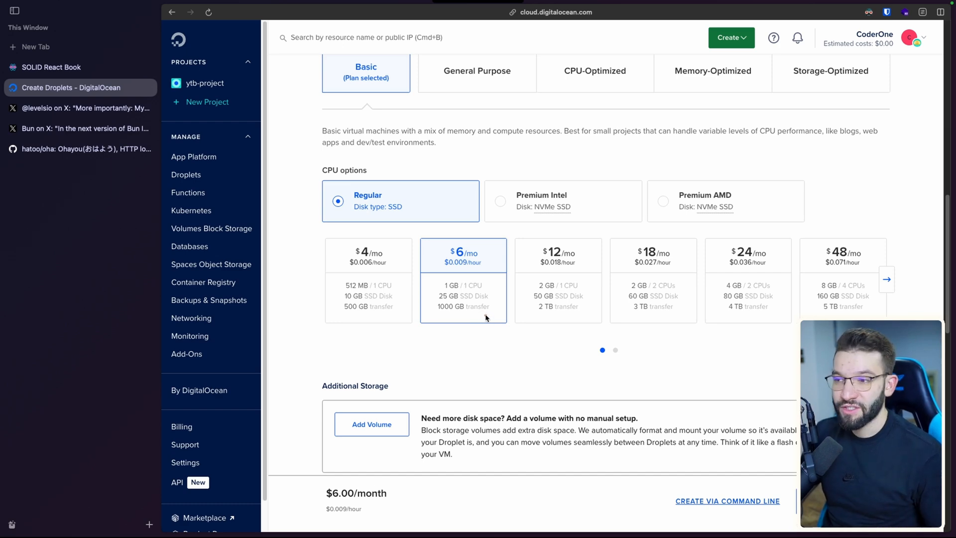
{"action": "mouse_move", "coordinate": [487, 318]}
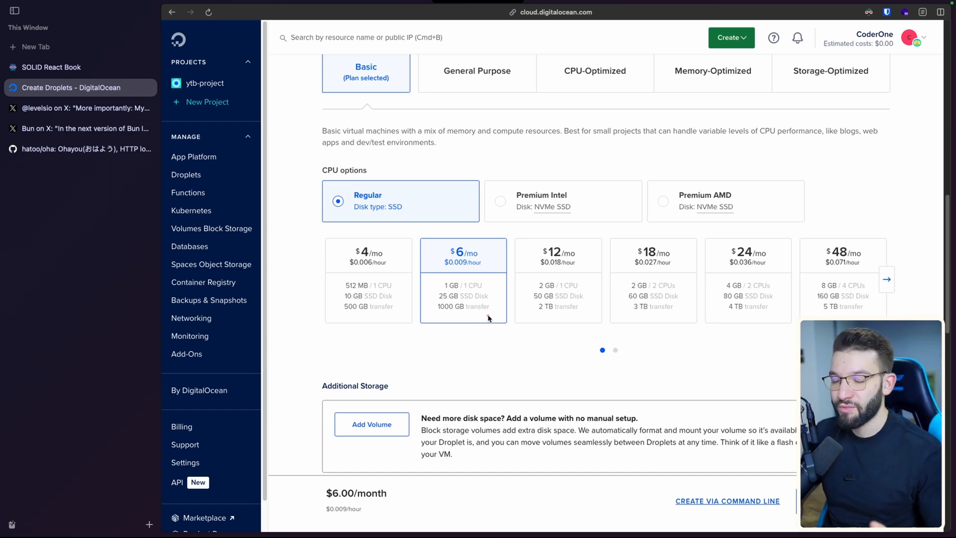
Step: Show Bun's 1.29M requests/second post and scroll to the reply naming the Hetzner i9 13900, 64 GB machine
{"action": "left_click", "coordinate": [85, 129]}
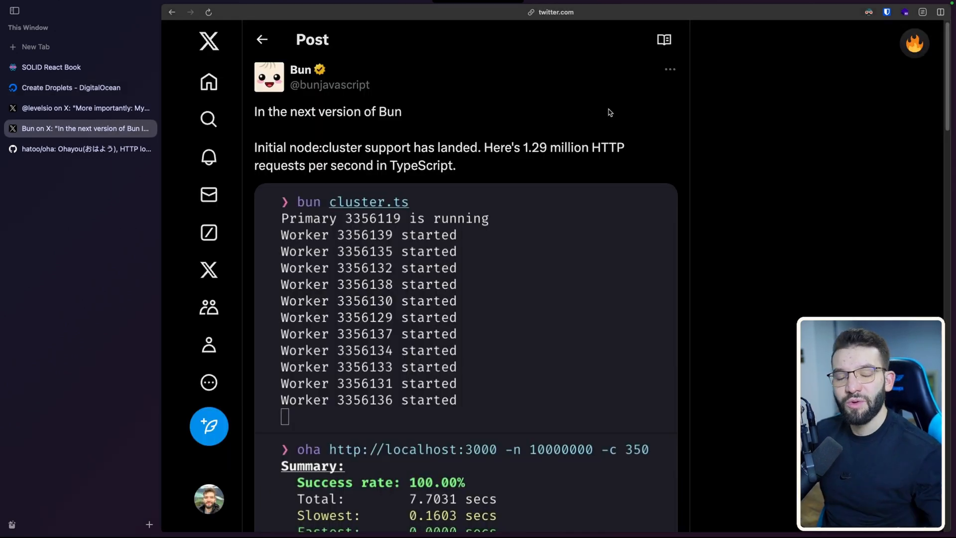
{"action": "mouse_move", "coordinate": [391, 87]}
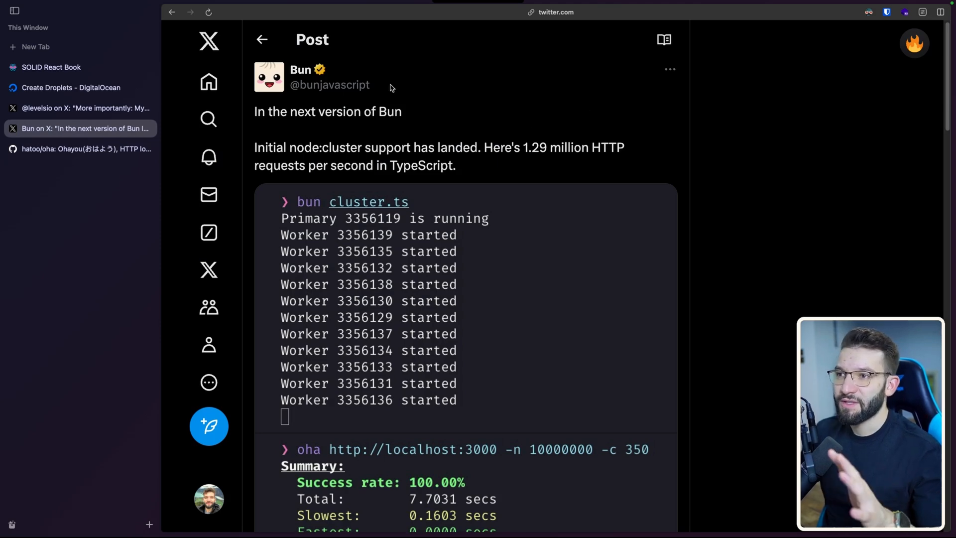
{"action": "mouse_move", "coordinate": [574, 143]}
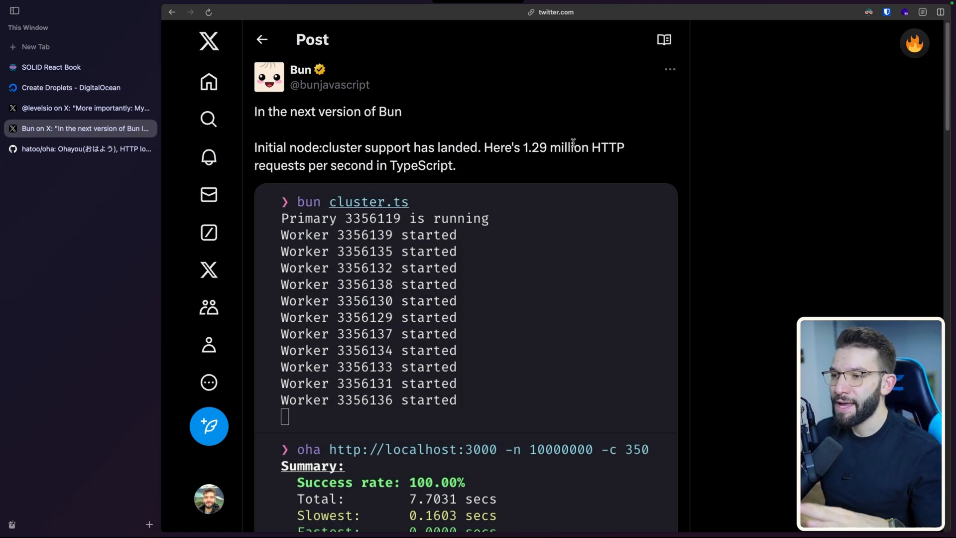
{"action": "mouse_move", "coordinate": [514, 196]}
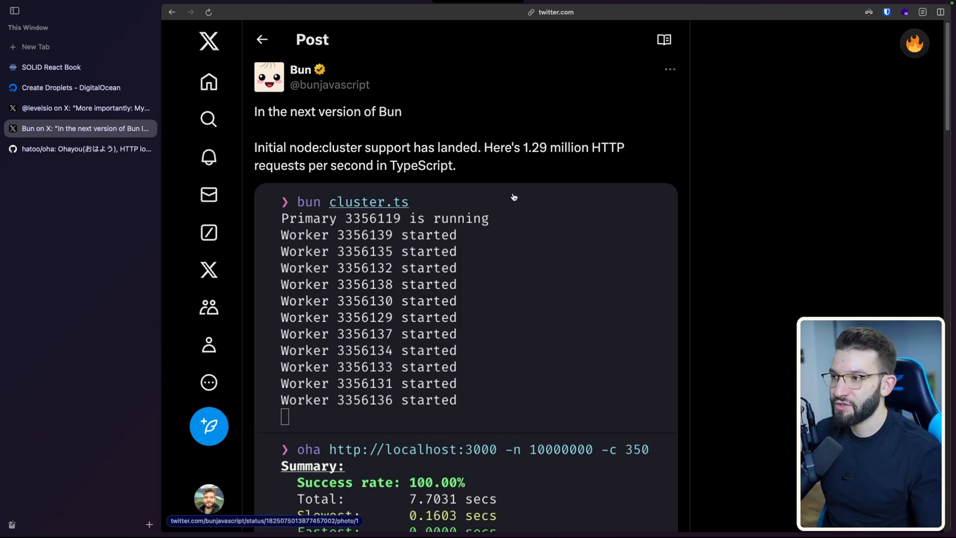
{"action": "mouse_move", "coordinate": [482, 208]}
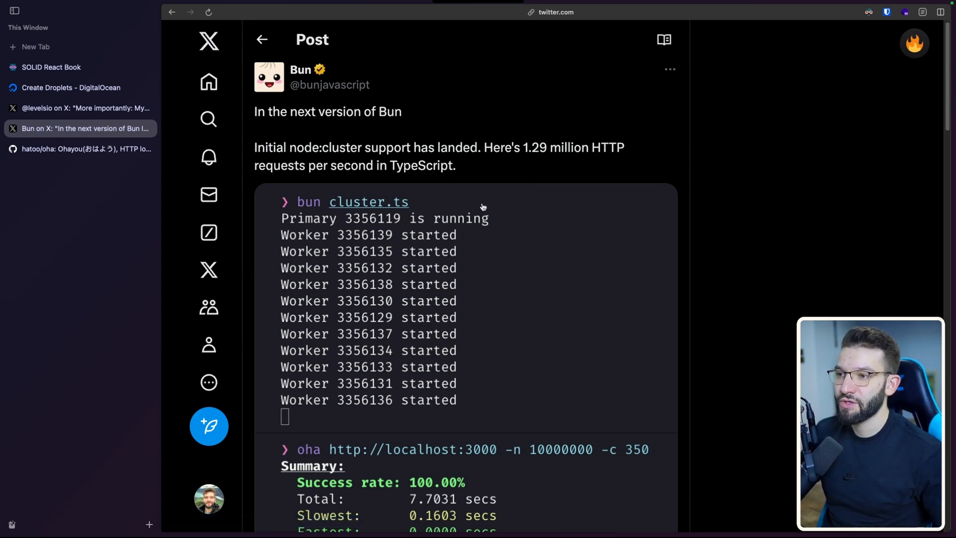
{"action": "mouse_move", "coordinate": [425, 324]}
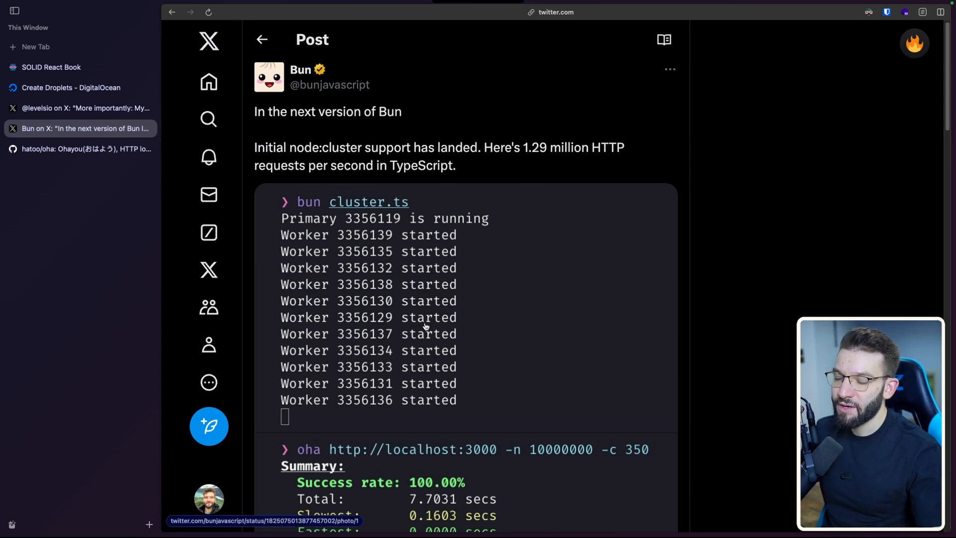
{"action": "mouse_move", "coordinate": [523, 160]}
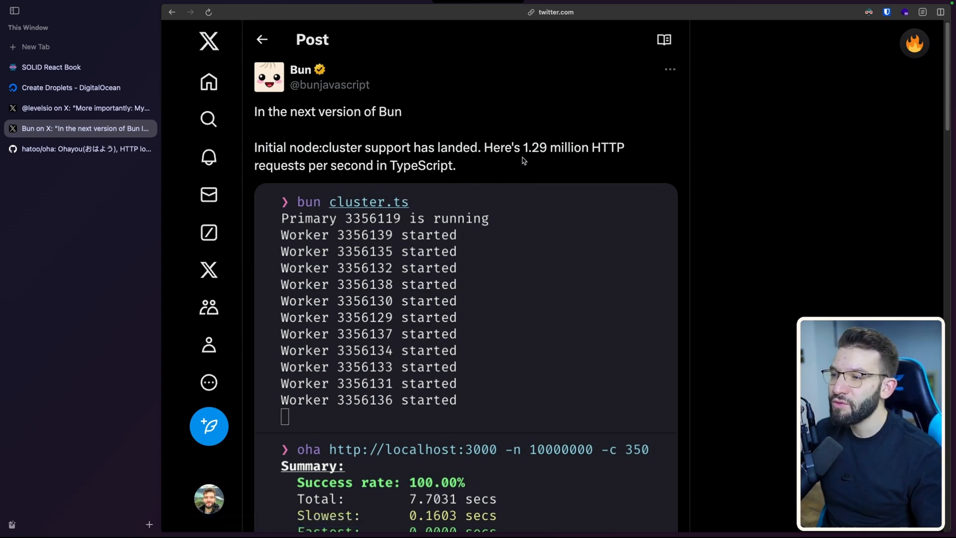
{"action": "double_click", "coordinate": [535, 148]}
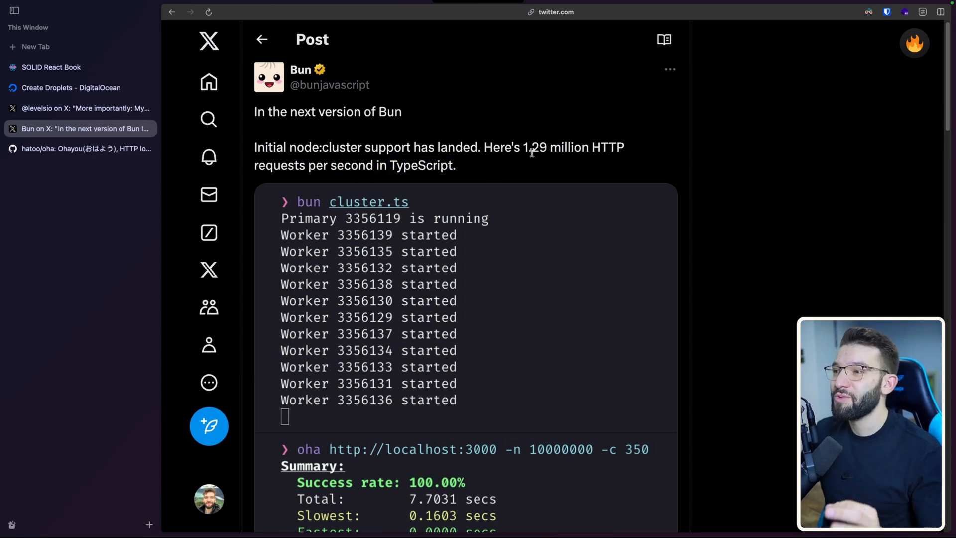
{"action": "mouse_move", "coordinate": [564, 157]}
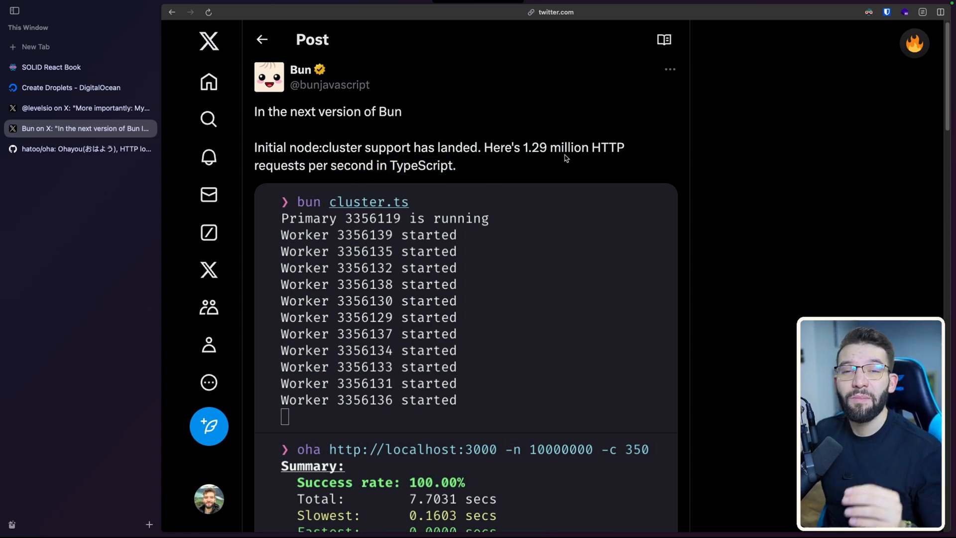
{"action": "scroll", "scroll_direction": "down", "scroll_amount": 3}
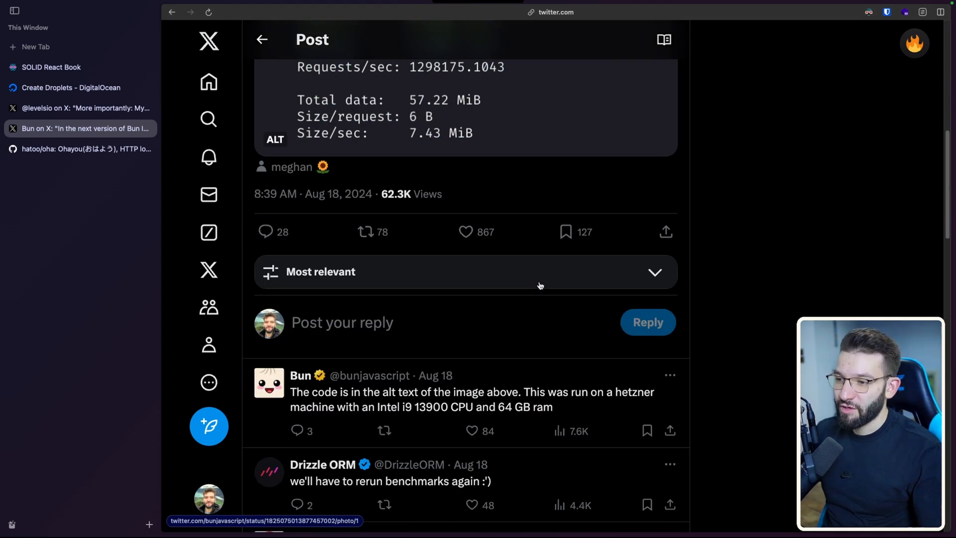
{"action": "scroll", "scroll_direction": "down", "scroll_amount": 3}
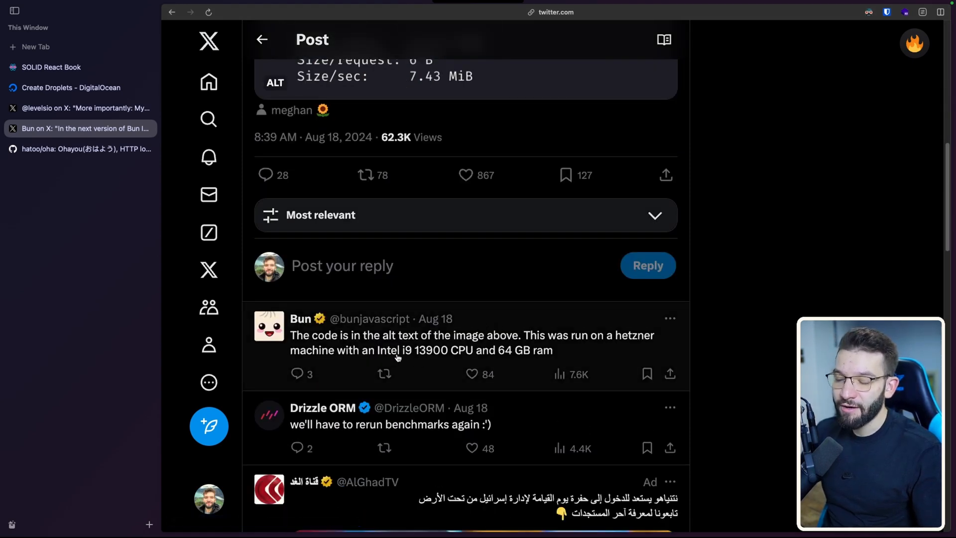
{"action": "mouse_move", "coordinate": [523, 353]}
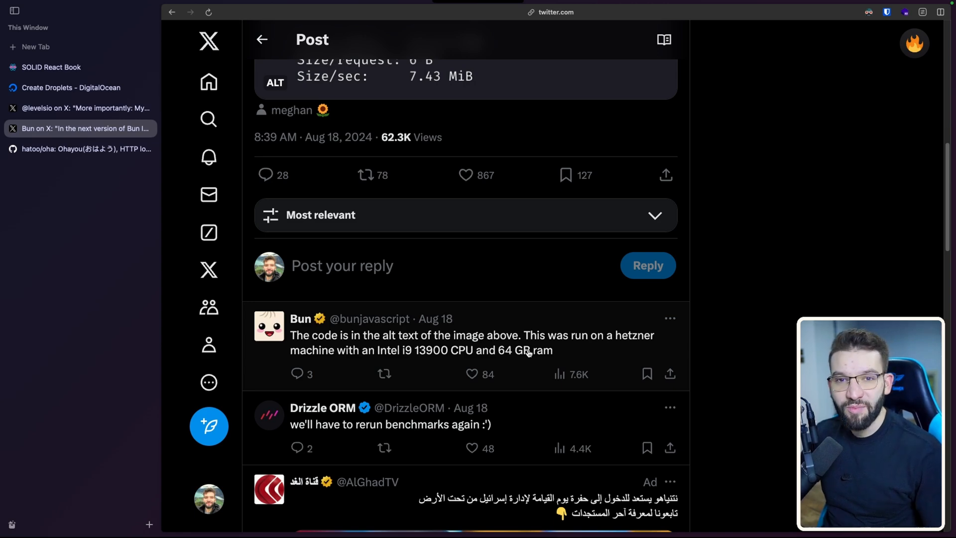
{"action": "mouse_move", "coordinate": [741, 323]}
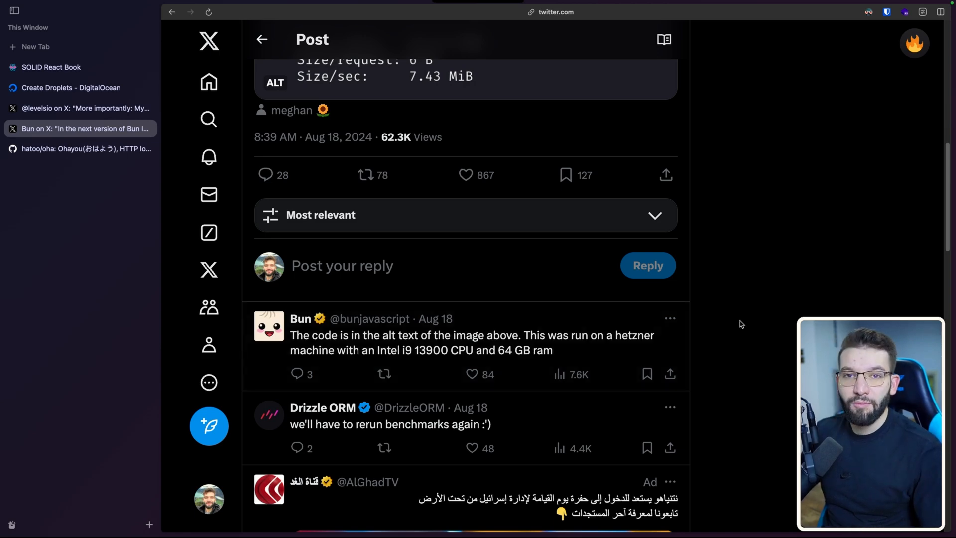
{"action": "mouse_move", "coordinate": [527, 344]}
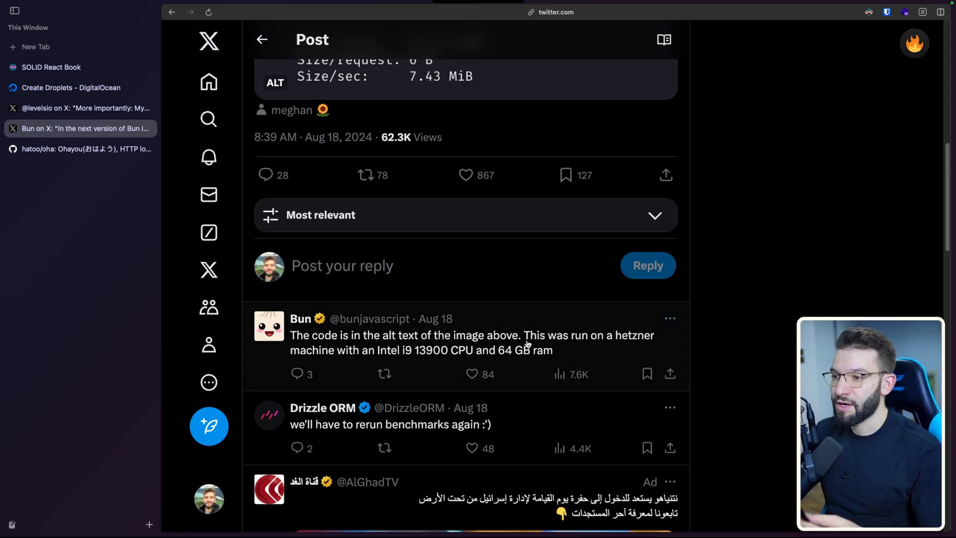
{"action": "mouse_move", "coordinate": [720, 312]}
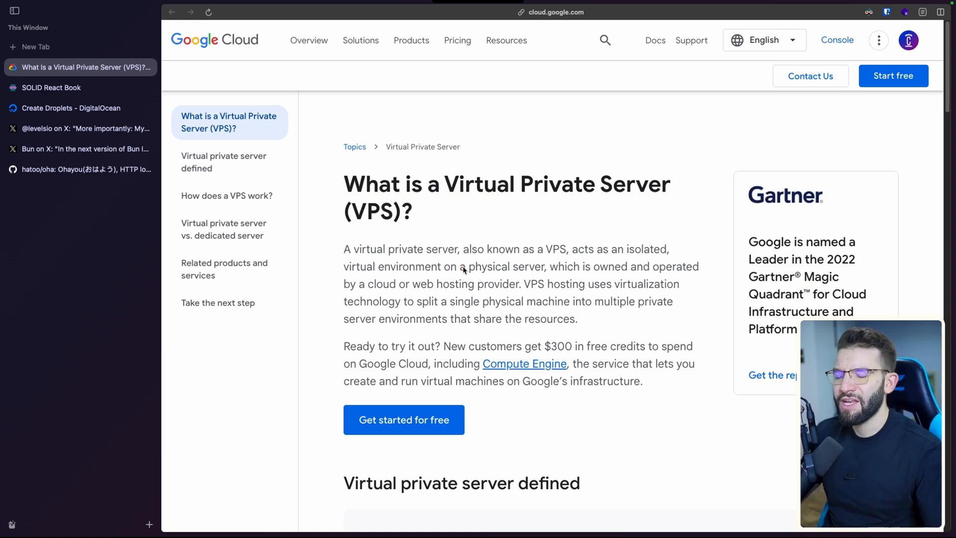
{"action": "mouse_move", "coordinate": [538, 292]}
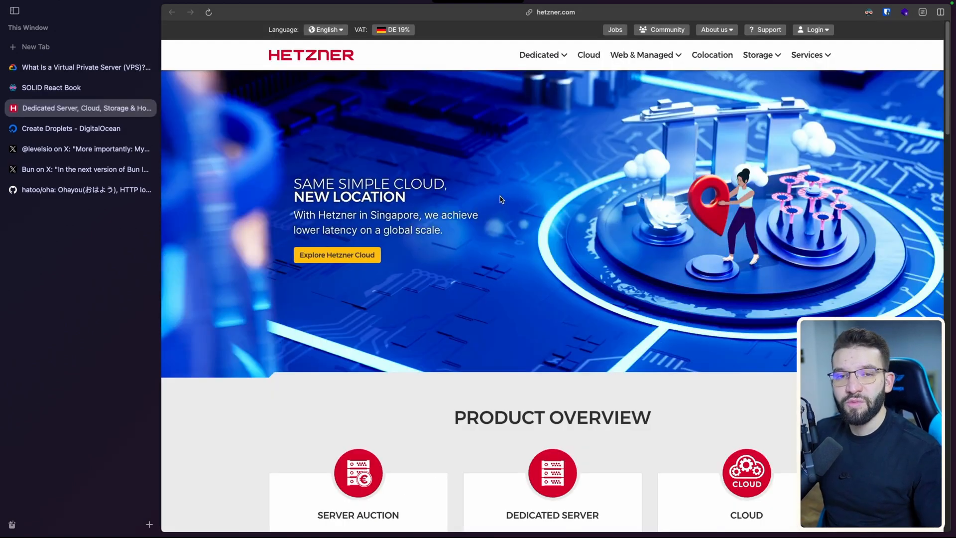
{"action": "mouse_move", "coordinate": [516, 196]}
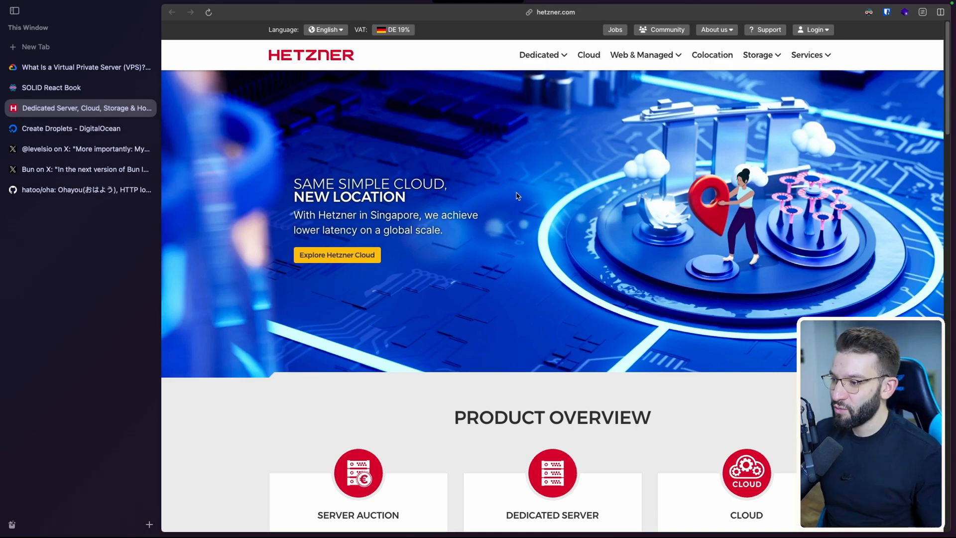
{"action": "mouse_move", "coordinate": [309, 64]}
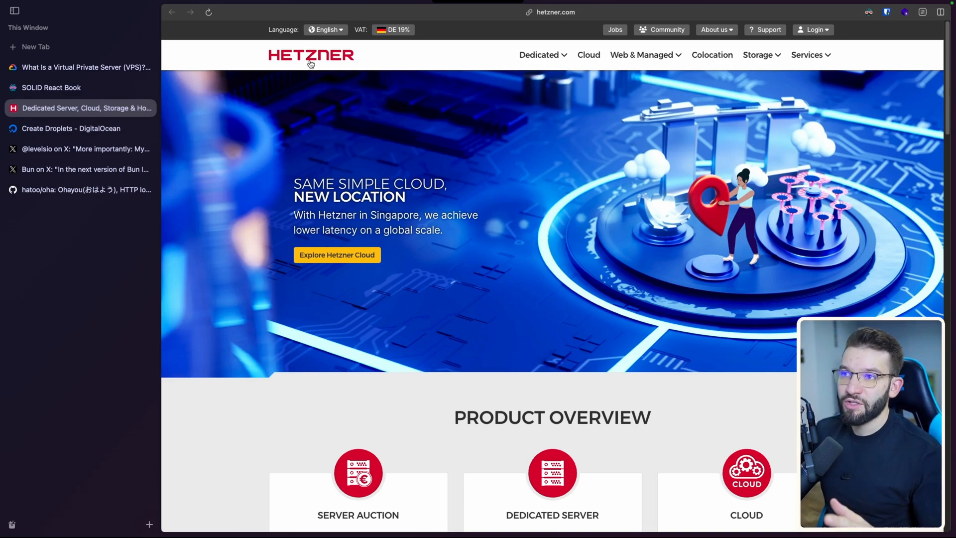
Step: Browse the hetzner.com product overview: Server Auction €36.89, Dedicated €54.74, Cloud €4.51
{"action": "scroll", "scroll_direction": "down", "scroll_amount": 3}
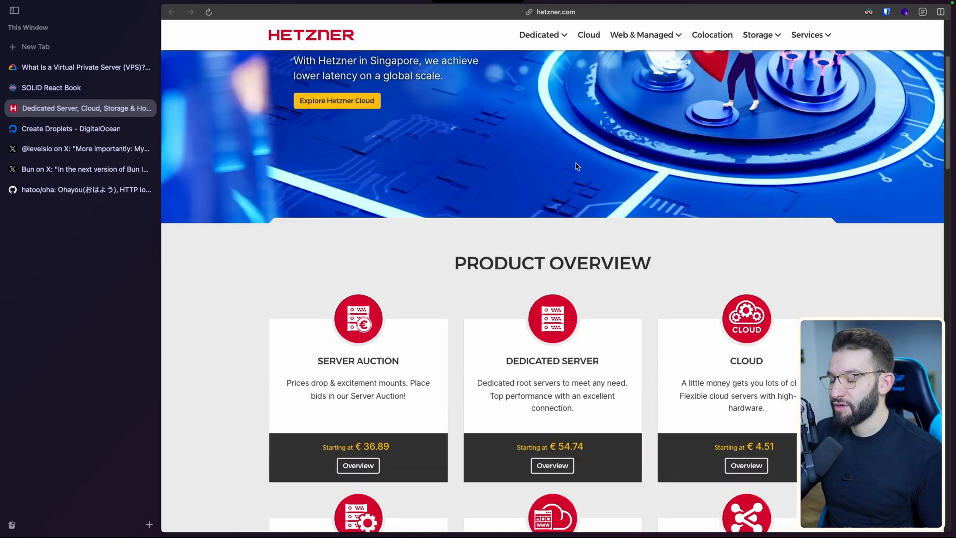
{"action": "mouse_move", "coordinate": [578, 185]}
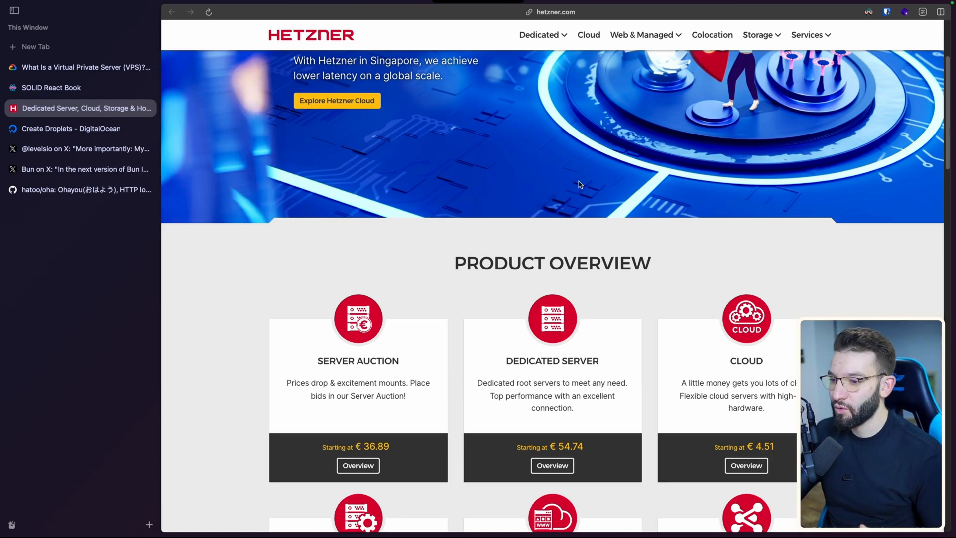
{"action": "scroll", "scroll_direction": "up", "scroll_amount": 3}
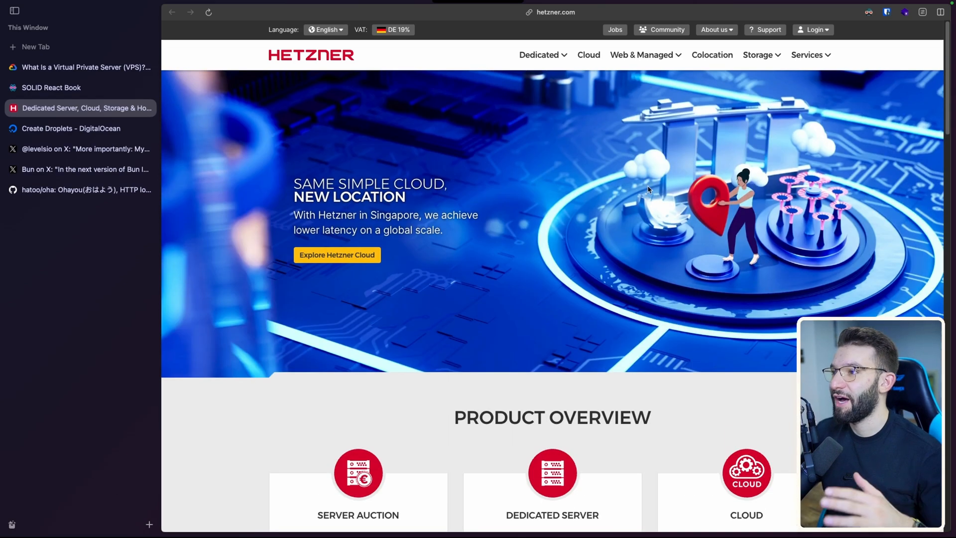
{"action": "mouse_move", "coordinate": [682, 157]}
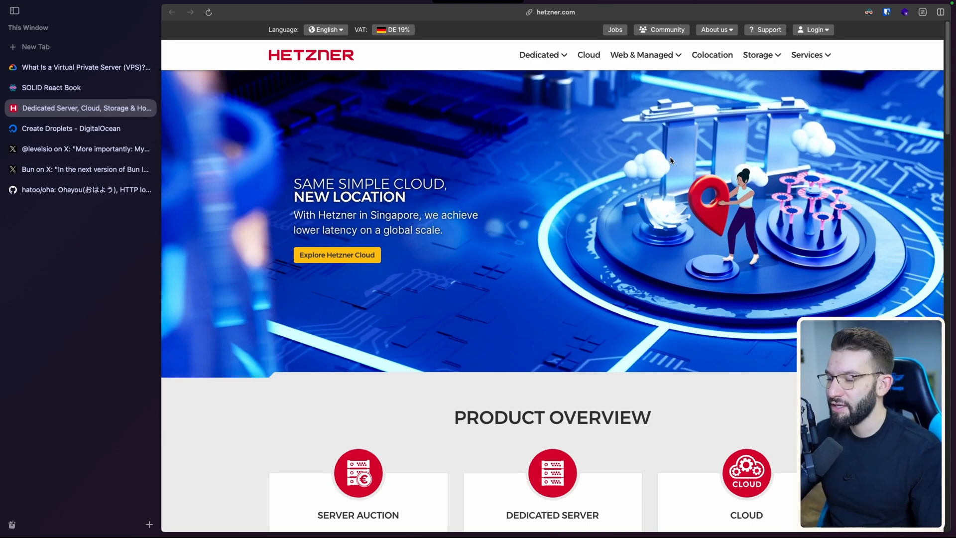
{"action": "mouse_move", "coordinate": [436, 188]}
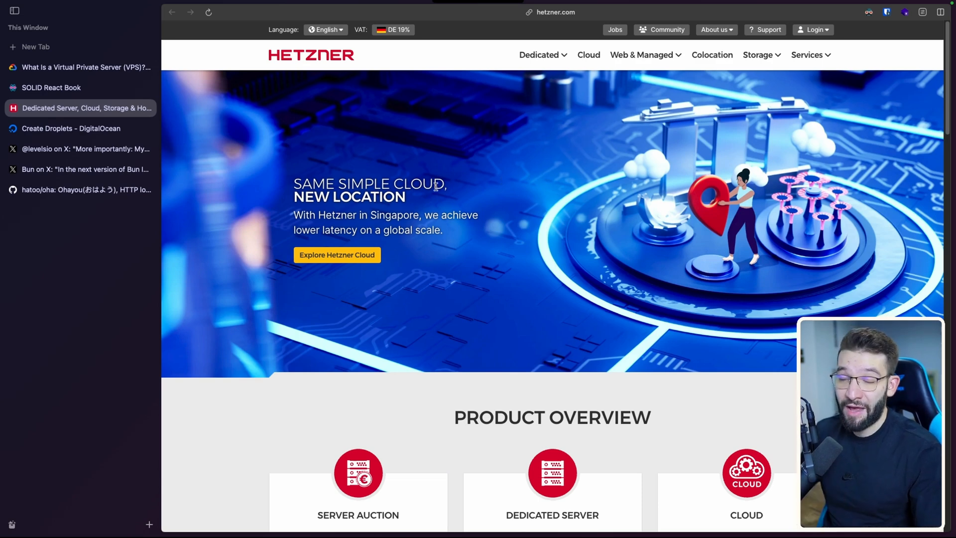
{"action": "mouse_move", "coordinate": [555, 169]}
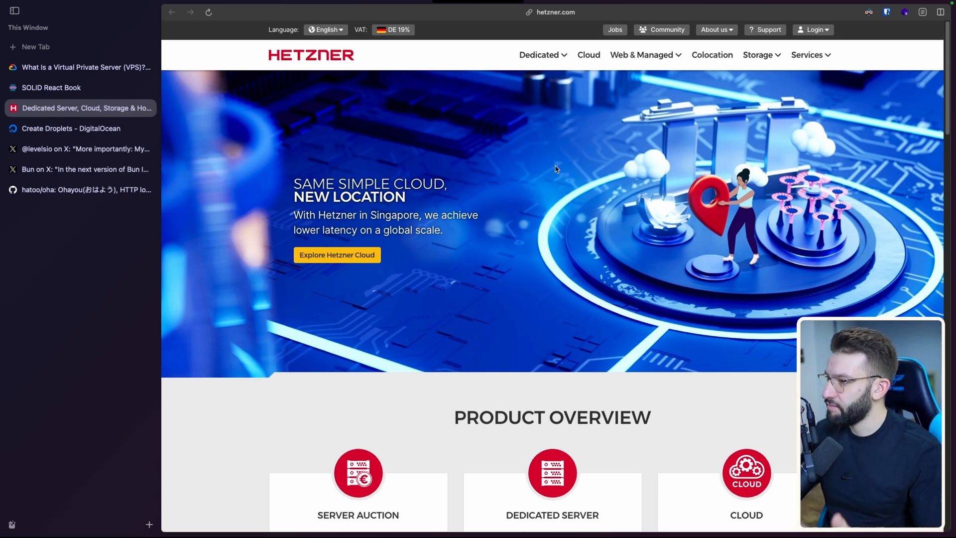
{"action": "mouse_move", "coordinate": [397, 168]}
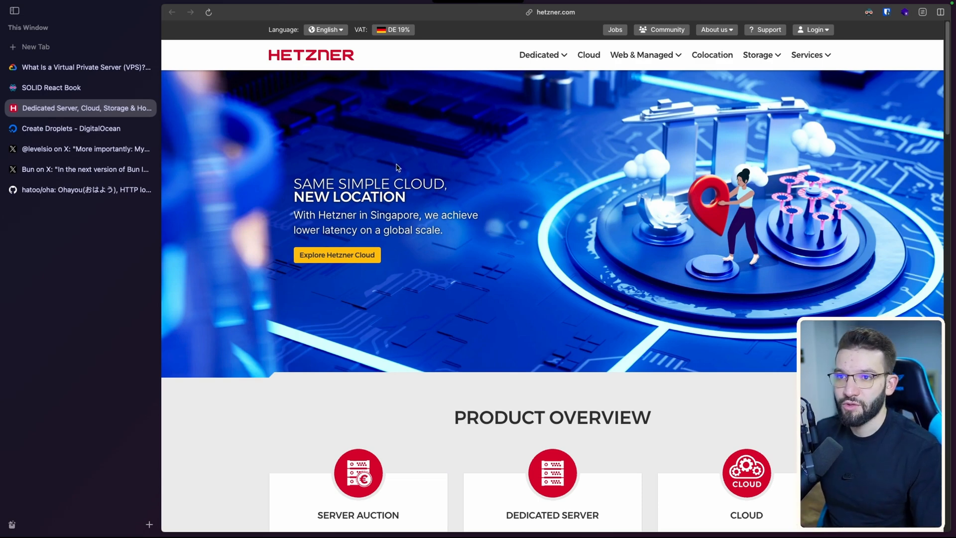
Step: Review the Create Droplets form: Frankfurt region, Ubuntu 24.04 image and Basic $6/month plan
{"action": "left_click", "coordinate": [71, 128]}
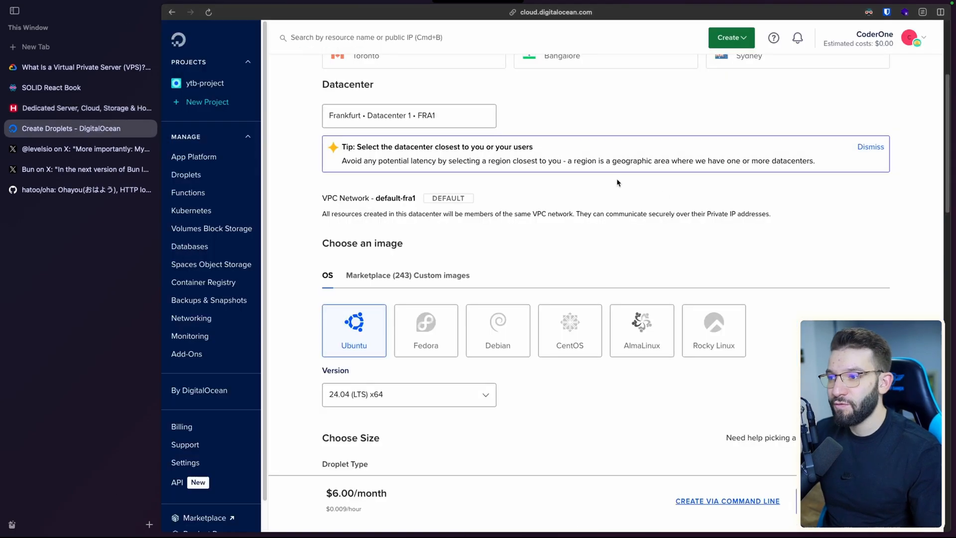
{"action": "scroll", "scroll_direction": "up", "scroll_amount": 3}
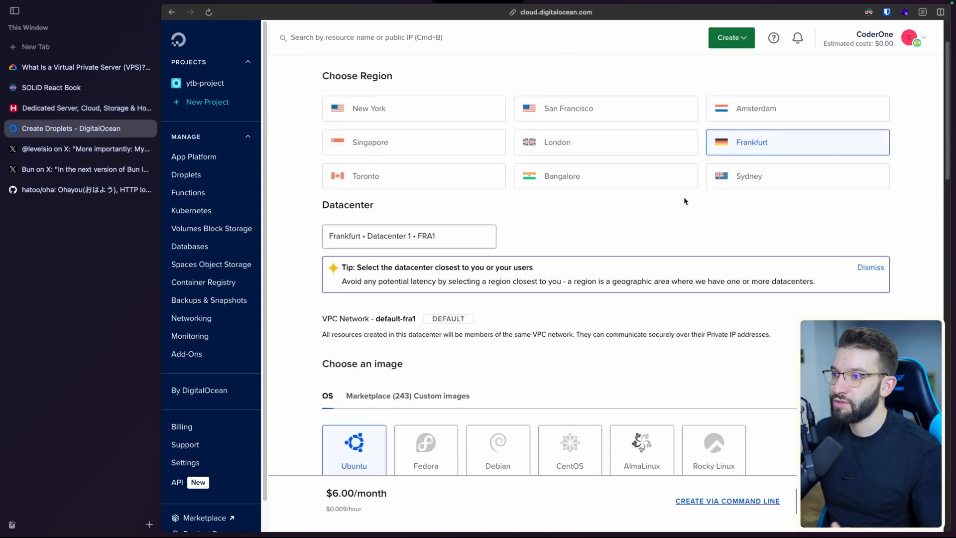
{"action": "scroll", "scroll_direction": "up", "scroll_amount": 3}
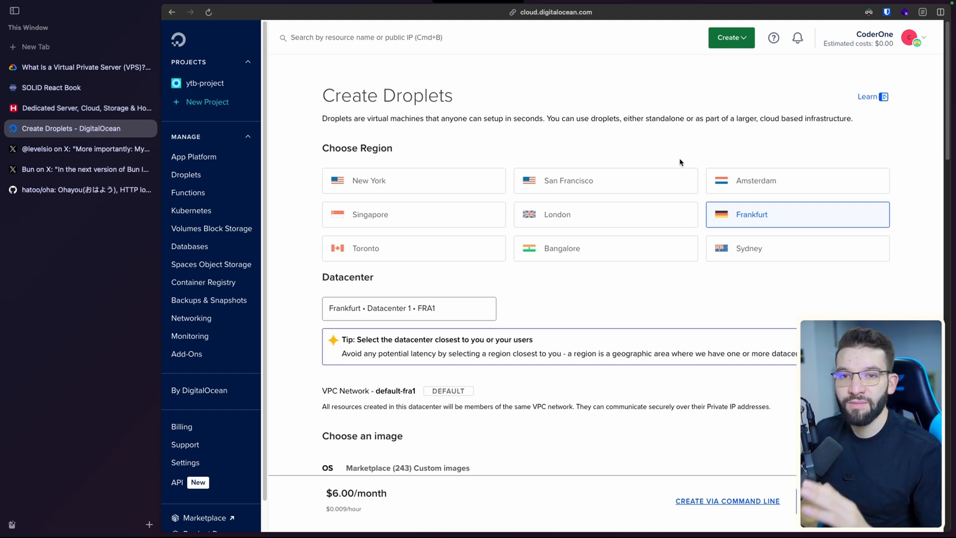
{"action": "mouse_move", "coordinate": [627, 227]}
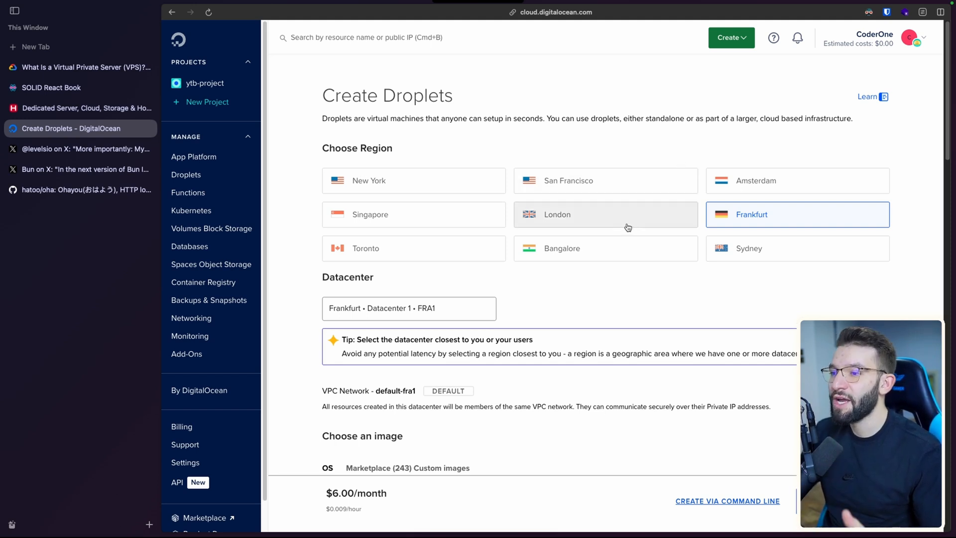
{"action": "scroll", "scroll_direction": "down", "scroll_amount": 3}
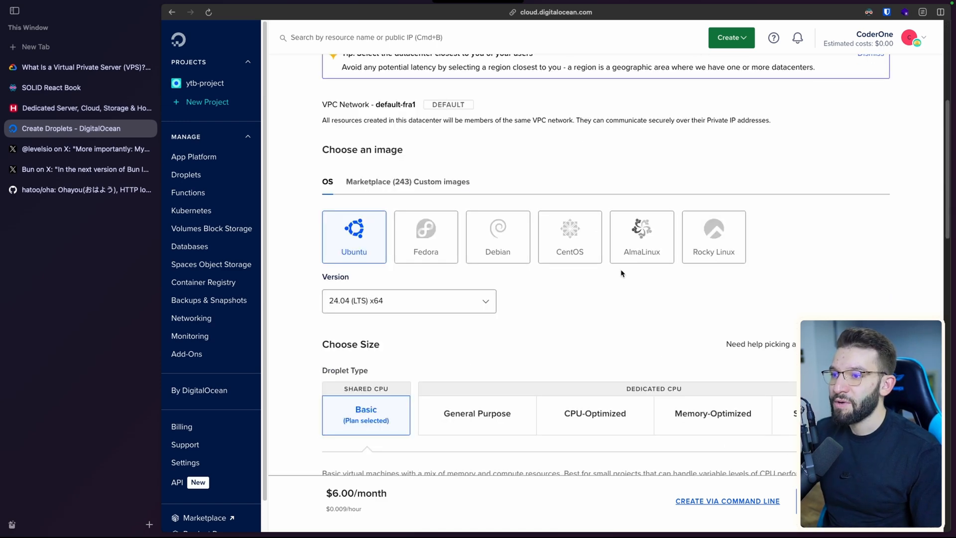
{"action": "scroll", "scroll_direction": "down", "scroll_amount": 3}
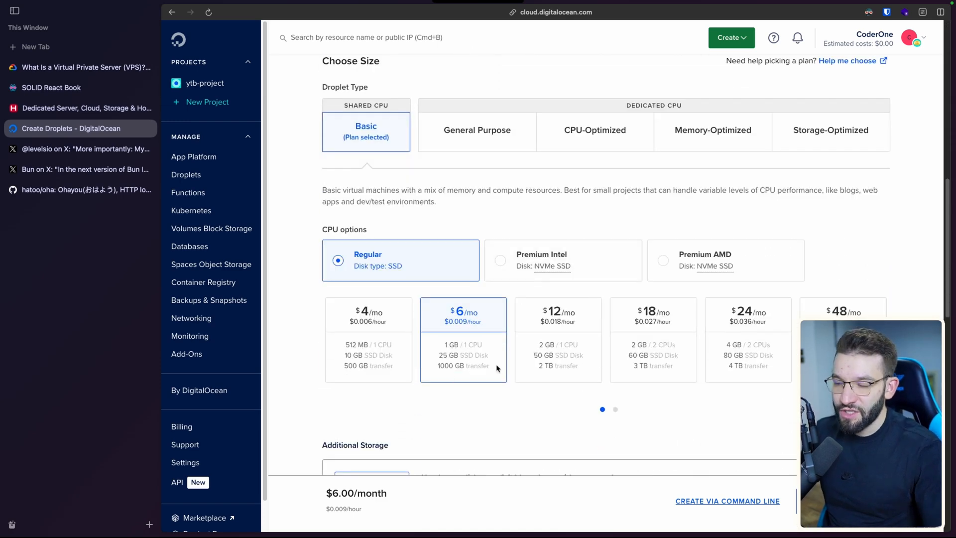
Step: Compare the $4 and $6 Basic plans, then show ytb-project listing test-1vcpu-512mb-10gb-fra1 at 46.101.162.60
{"action": "left_click", "coordinate": [369, 340]}
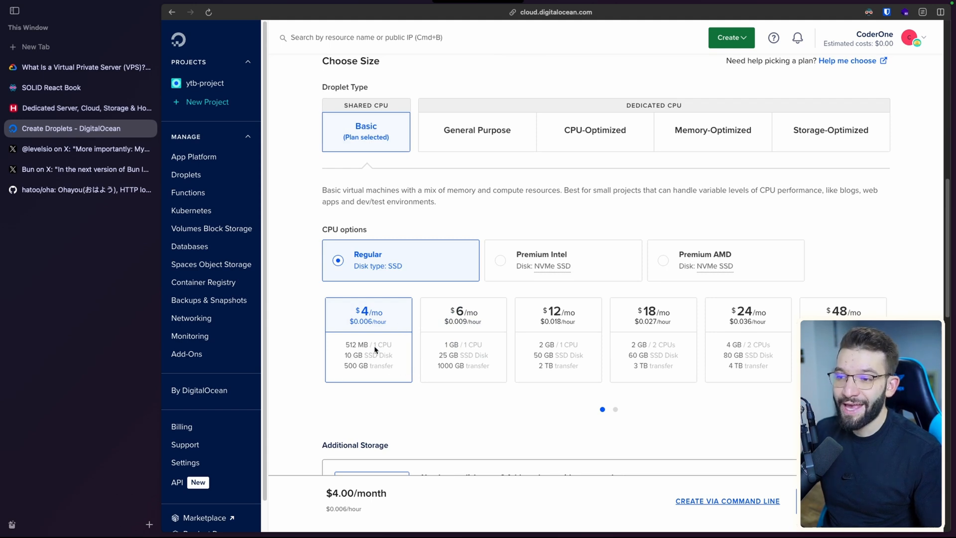
{"action": "mouse_move", "coordinate": [342, 349]}
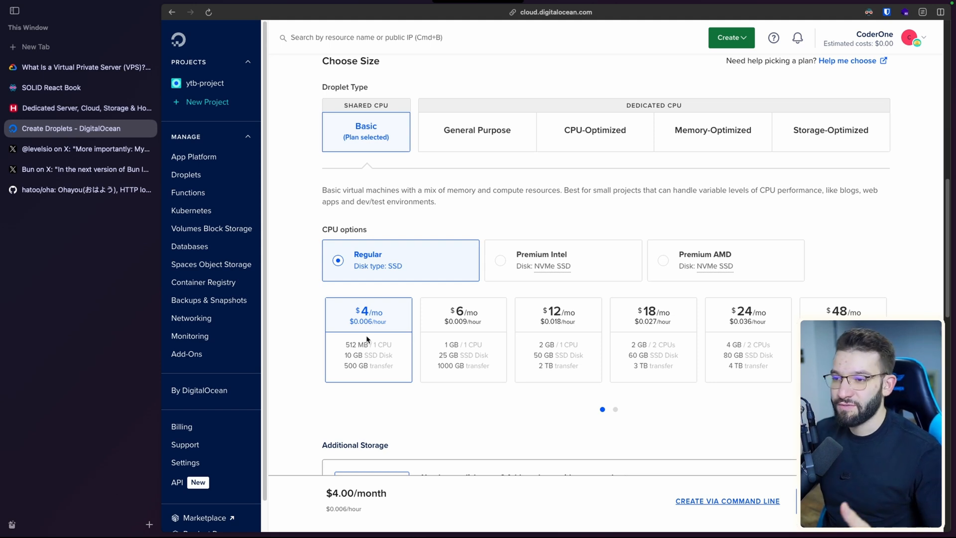
{"action": "mouse_move", "coordinate": [510, 365]}
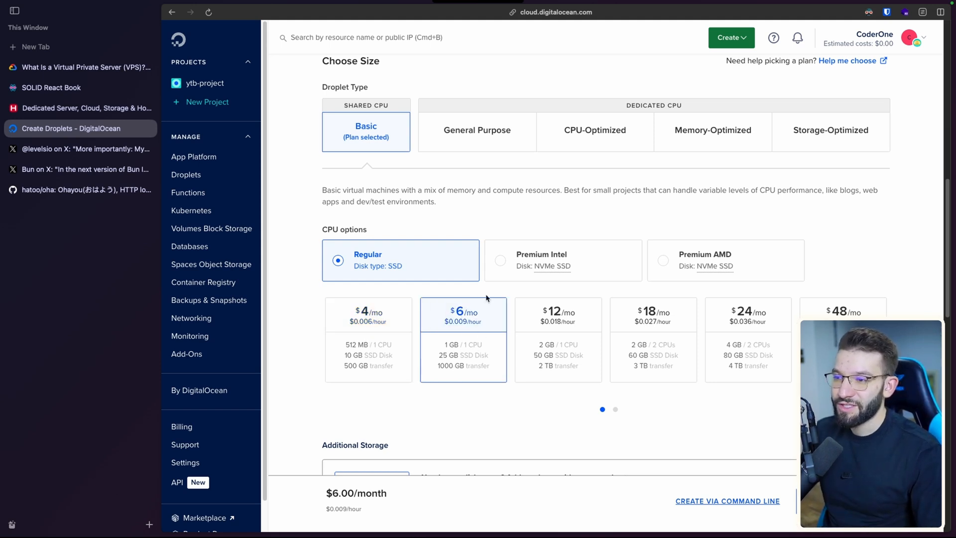
{"action": "mouse_move", "coordinate": [468, 311]}
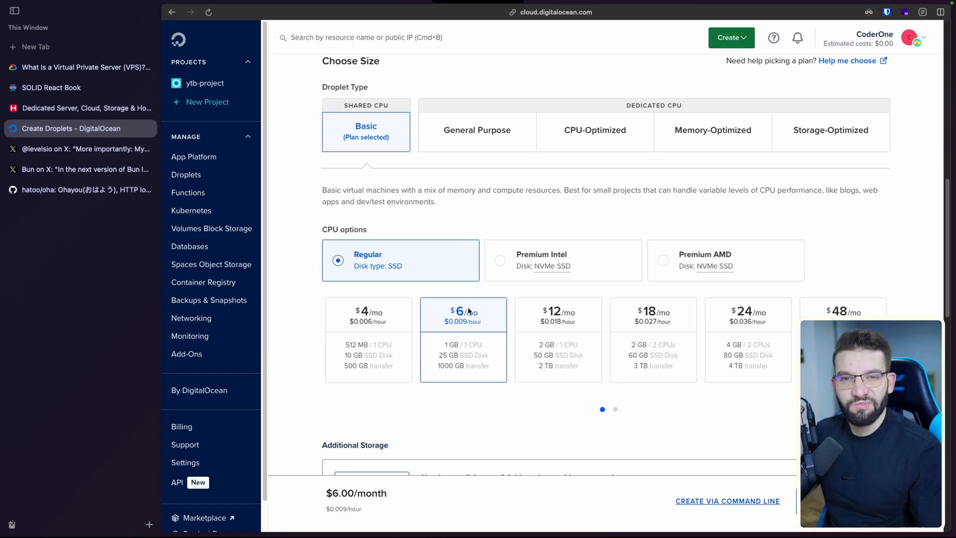
{"action": "mouse_move", "coordinate": [417, 314]}
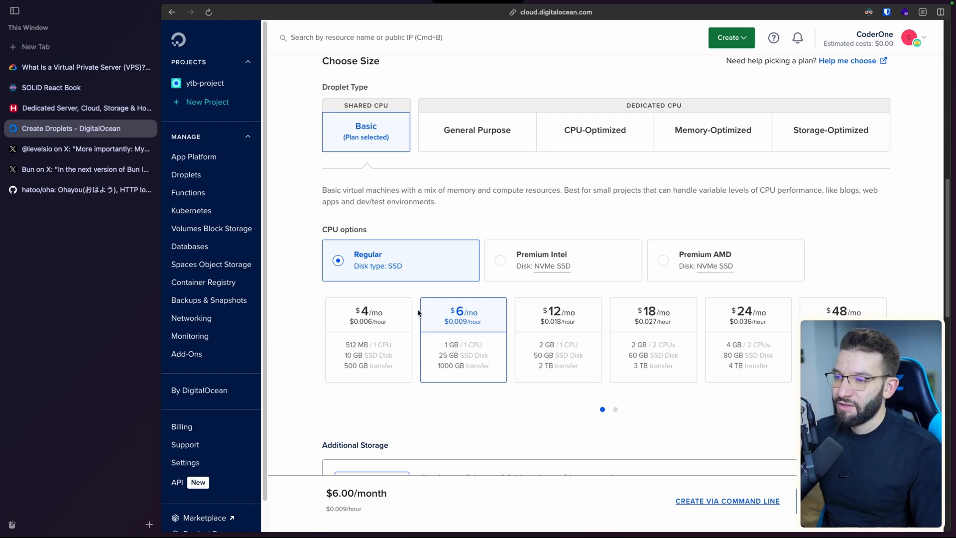
{"action": "scroll", "scroll_direction": "up", "scroll_amount": 3}
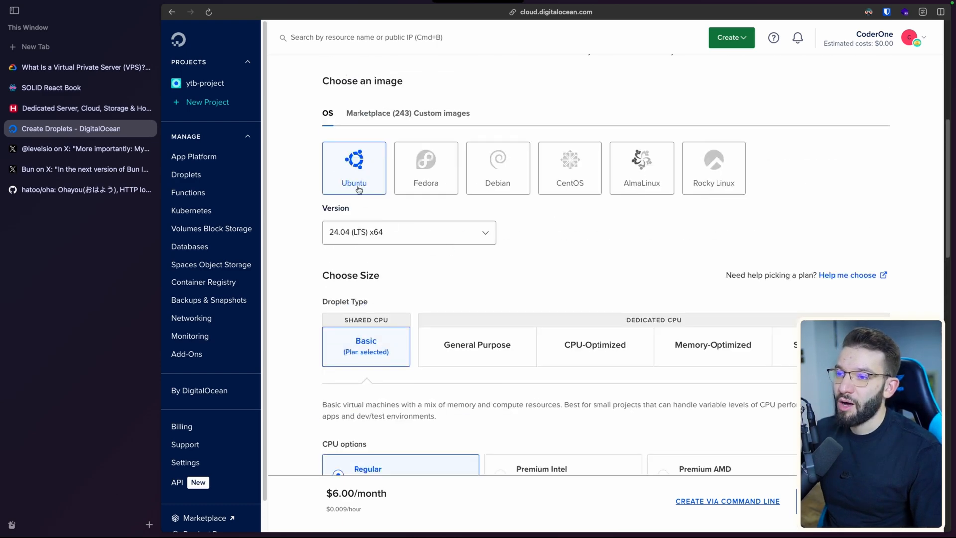
{"action": "scroll", "scroll_direction": "down", "scroll_amount": 3}
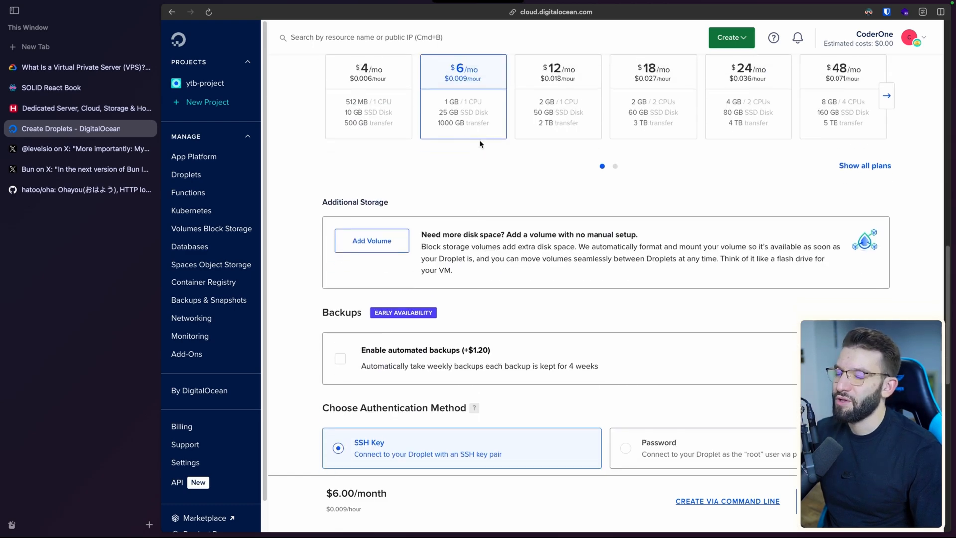
{"action": "scroll", "scroll_direction": "down", "scroll_amount": 3}
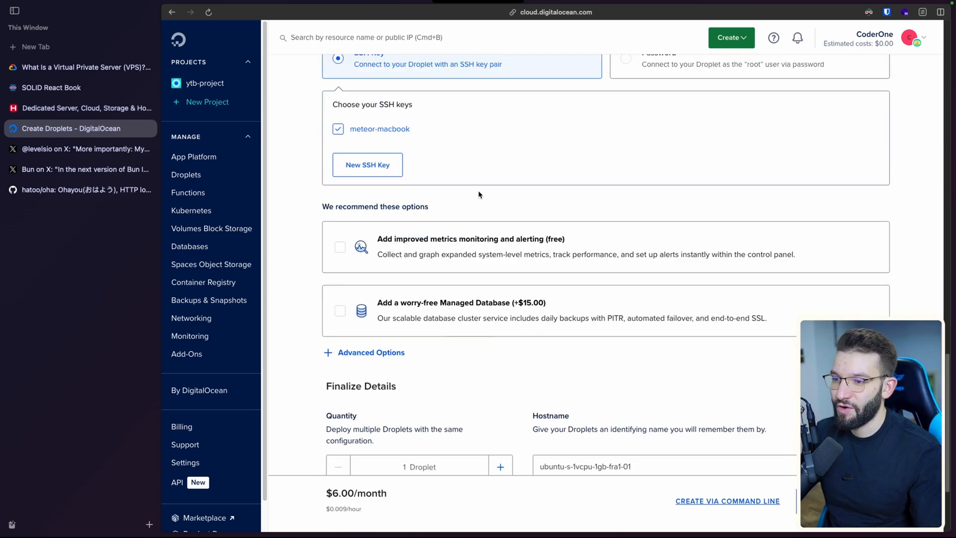
{"action": "scroll", "scroll_direction": "down", "scroll_amount": 3}
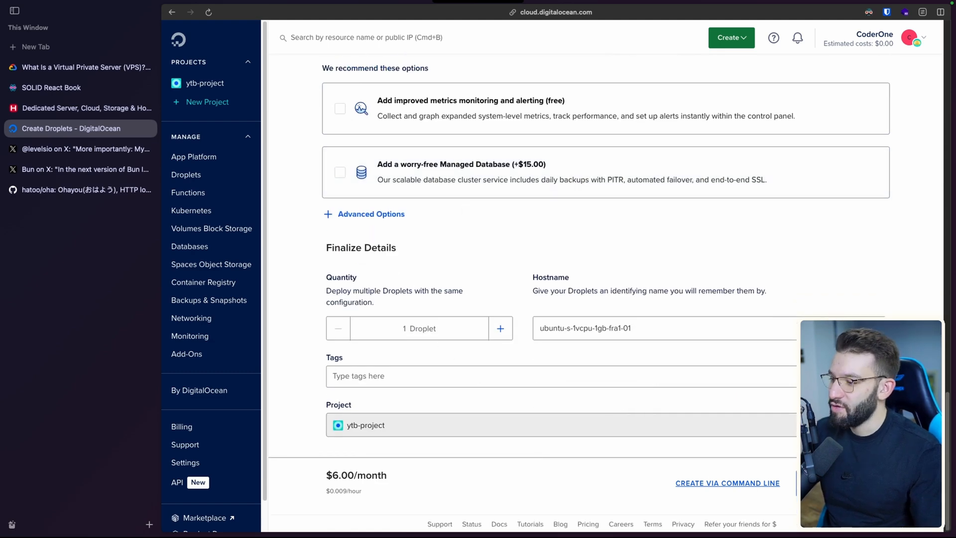
{"action": "left_click", "coordinate": [205, 83]}
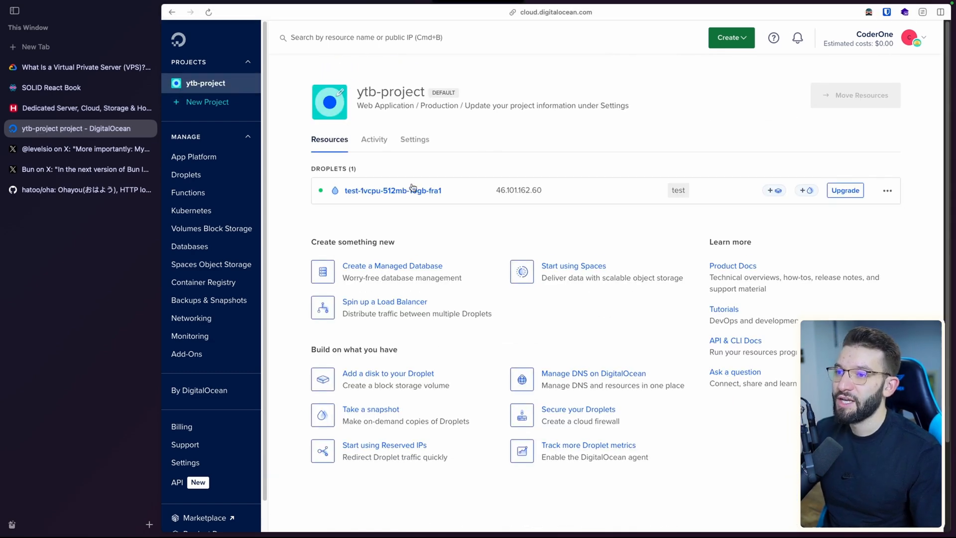
Step: Expand the test droplet row: Ubuntu 24.04 x64, 1 vCPU, 1GB/10GB disk, FRA1, private IP 10.114.0.2
{"action": "left_click", "coordinate": [392, 191]}
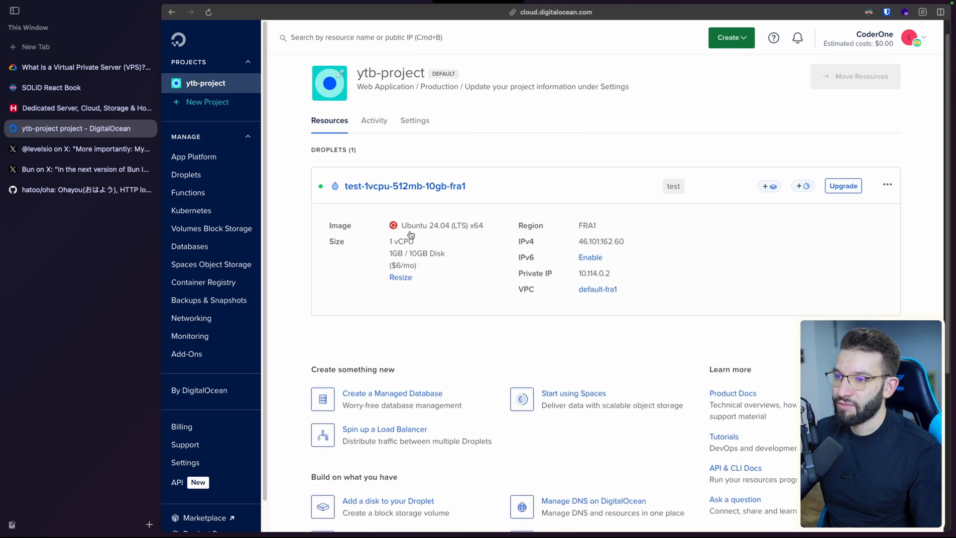
{"action": "mouse_move", "coordinate": [414, 255]}
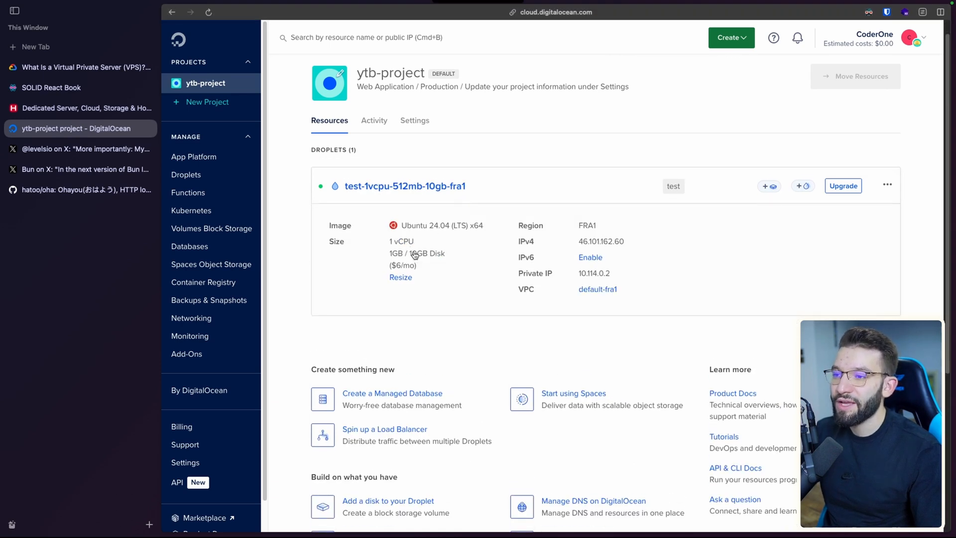
{"action": "mouse_move", "coordinate": [436, 265]}
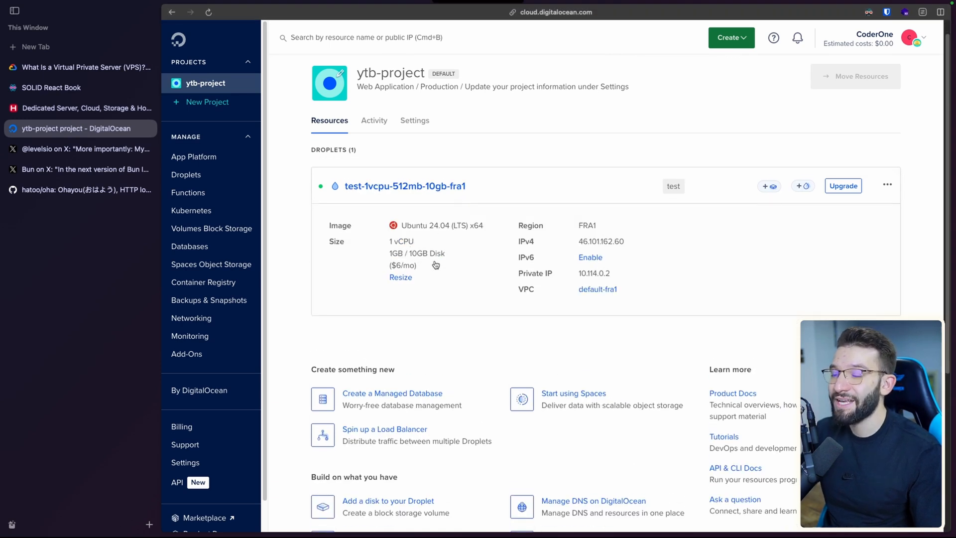
{"action": "mouse_move", "coordinate": [511, 260]}
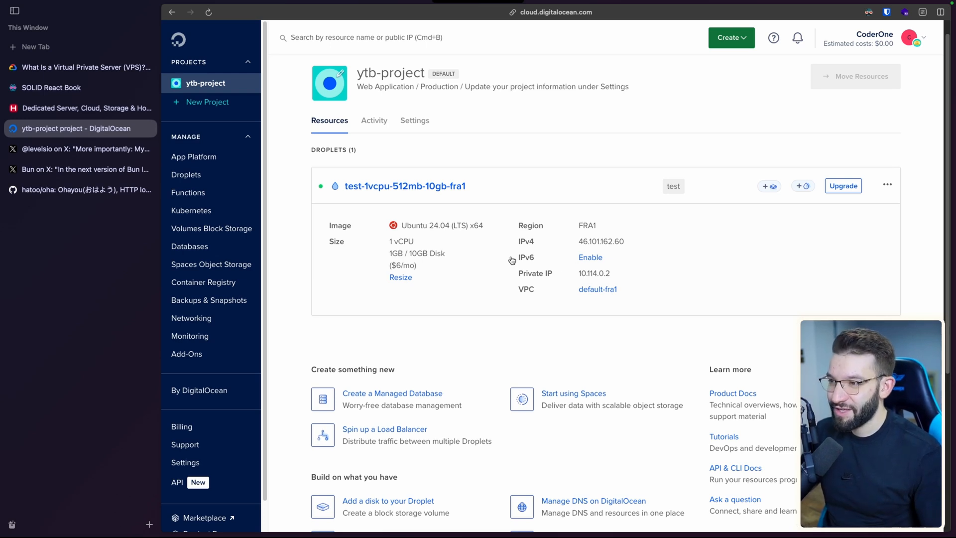
{"action": "mouse_move", "coordinate": [631, 280]}
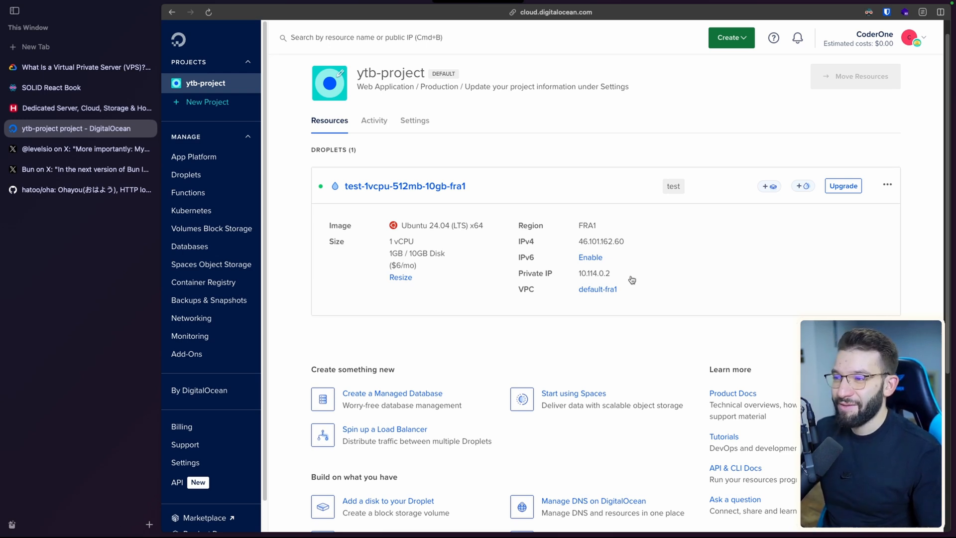
Step: Show the droplet's own page with its past-hour bandwidth and CPU usage graphs
{"action": "left_click", "coordinate": [405, 186]}
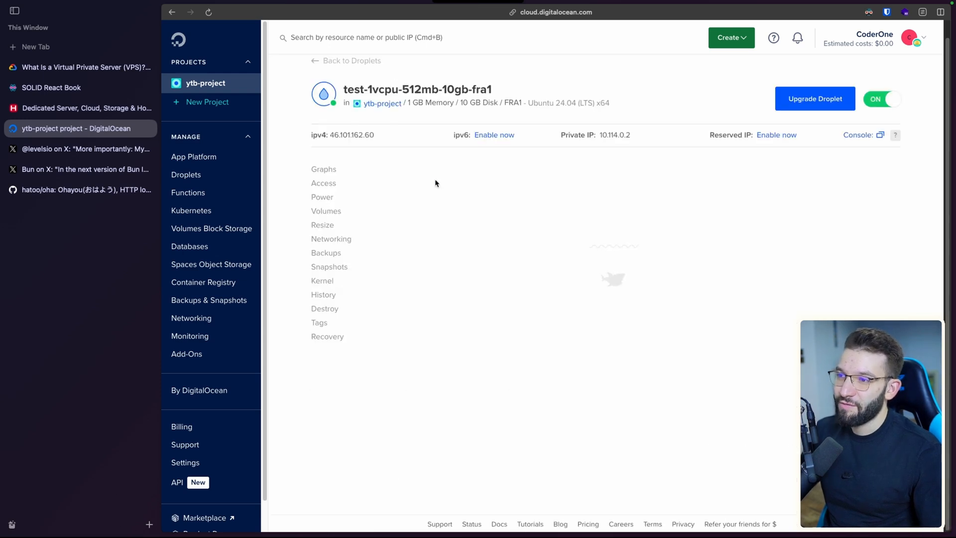
{"action": "left_click", "coordinate": [323, 169]}
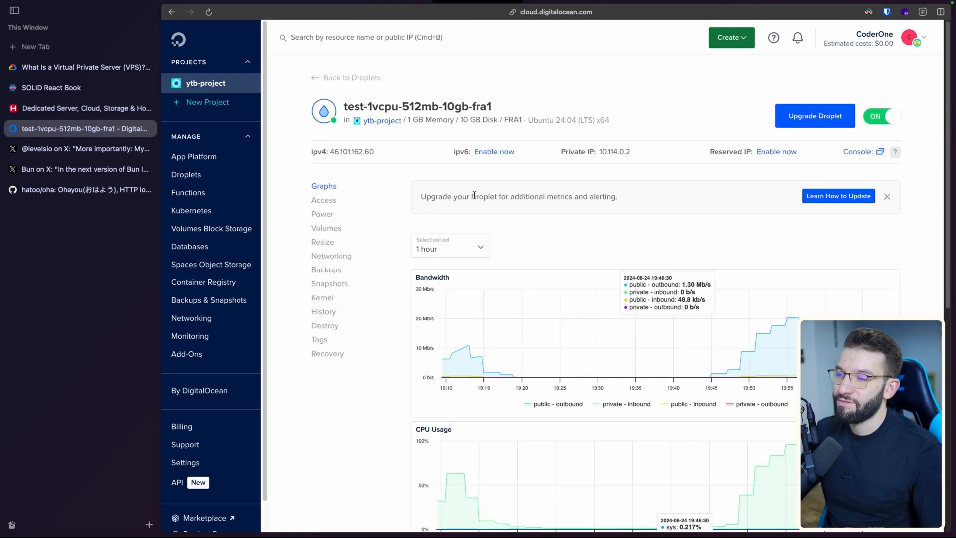
{"action": "mouse_move", "coordinate": [512, 98]}
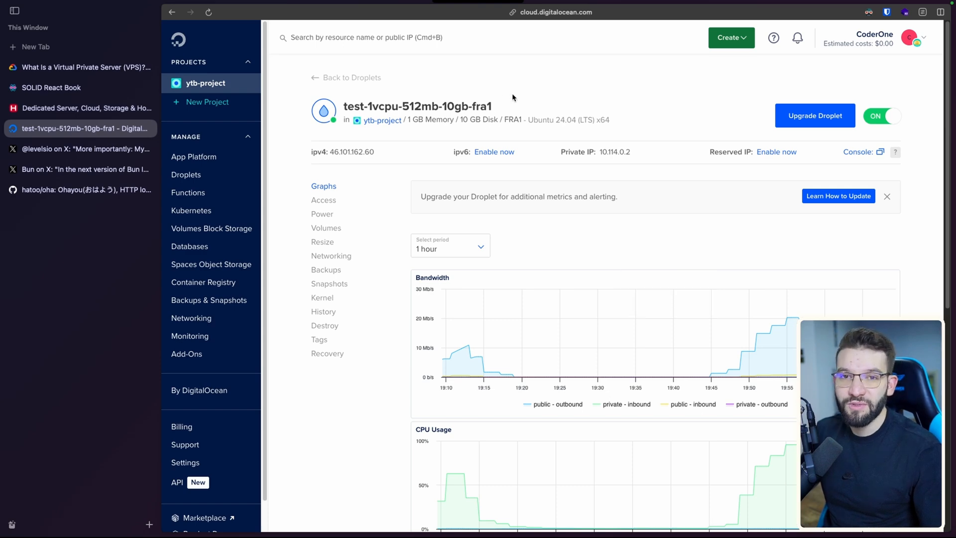
Step: Show levelsio's X post about the $384/month VPS with 16 CPUs and 64GB RAM
{"action": "left_click", "coordinate": [80, 169]}
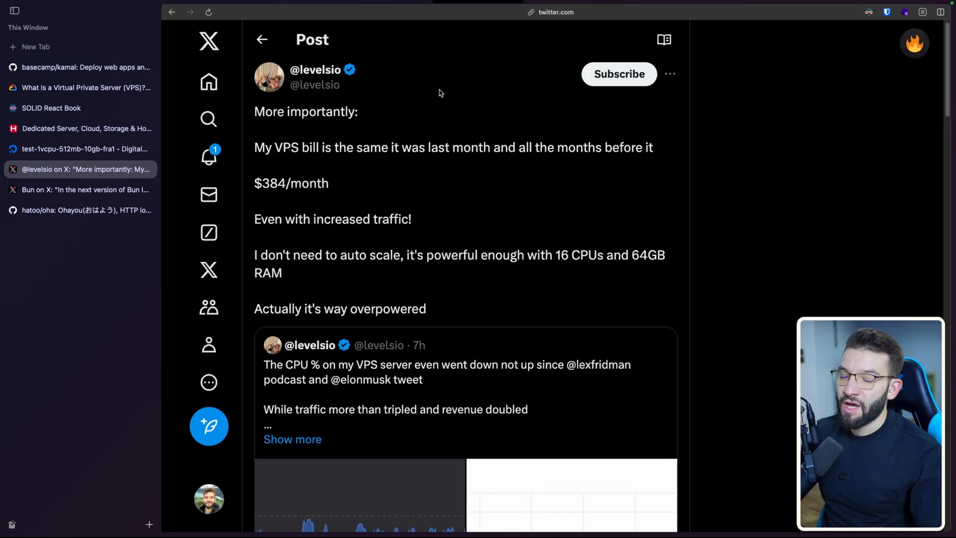
{"action": "mouse_move", "coordinate": [316, 70]}
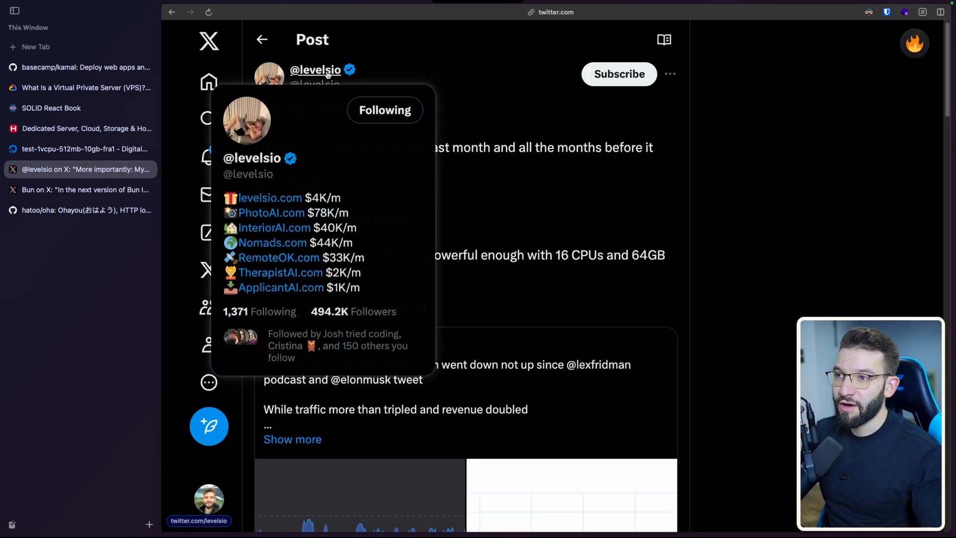
{"action": "mouse_move", "coordinate": [356, 194]}
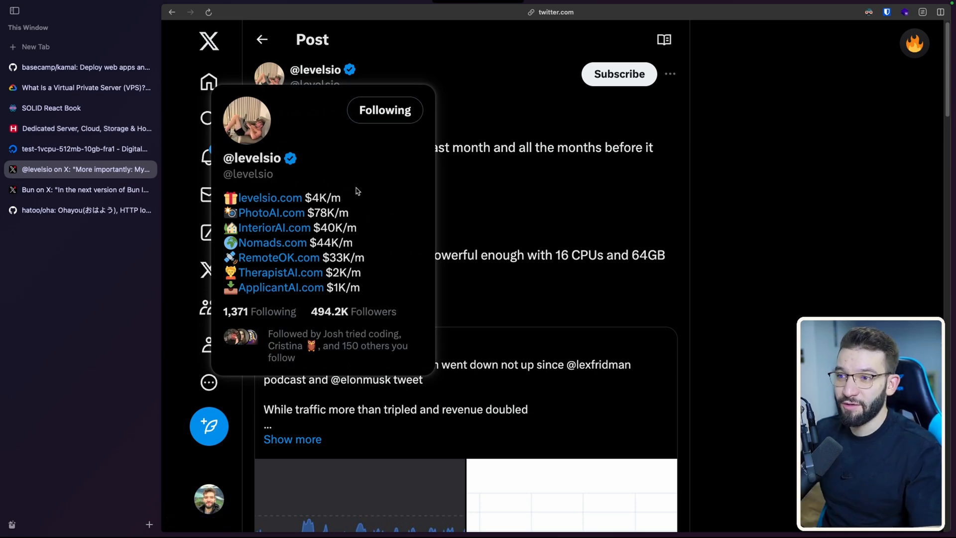
{"action": "mouse_move", "coordinate": [371, 210]}
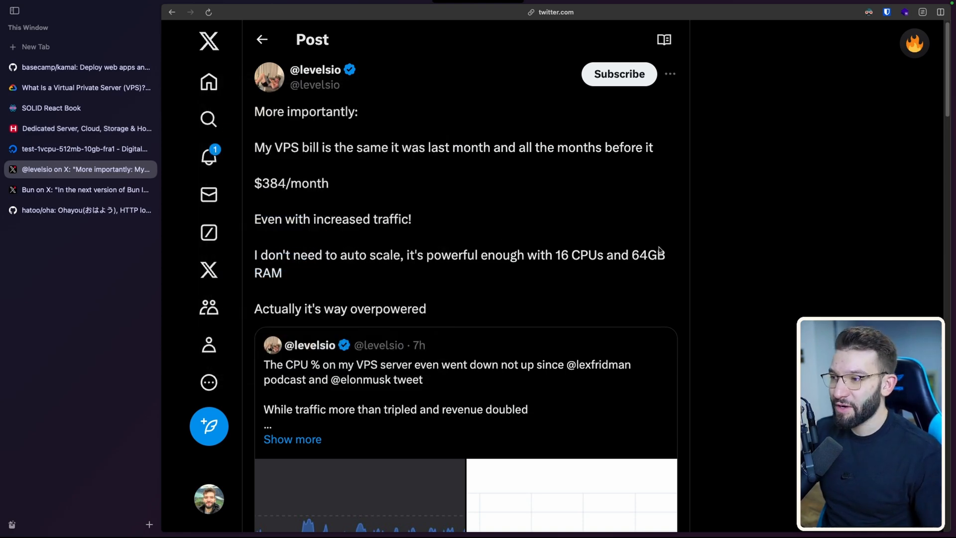
{"action": "mouse_move", "coordinate": [339, 192]}
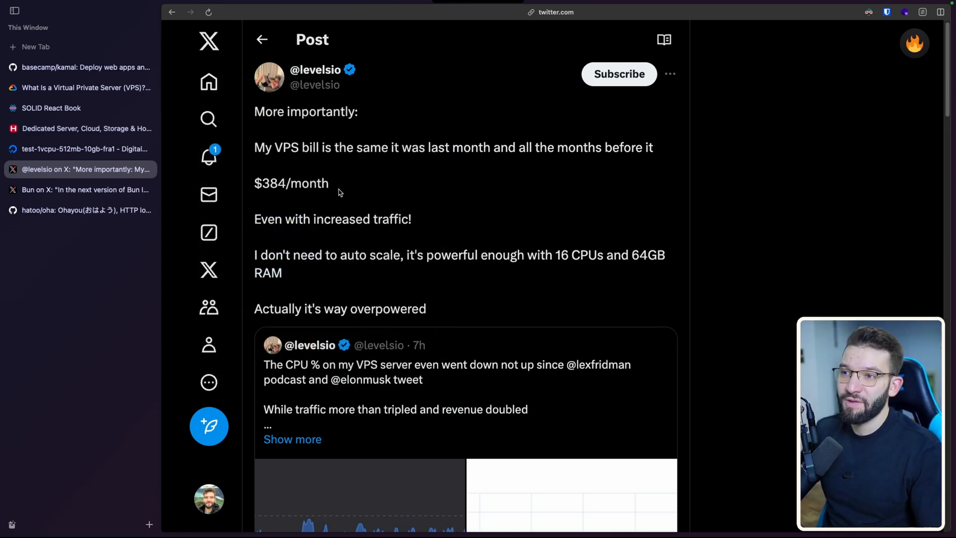
{"action": "mouse_move", "coordinate": [275, 204]}
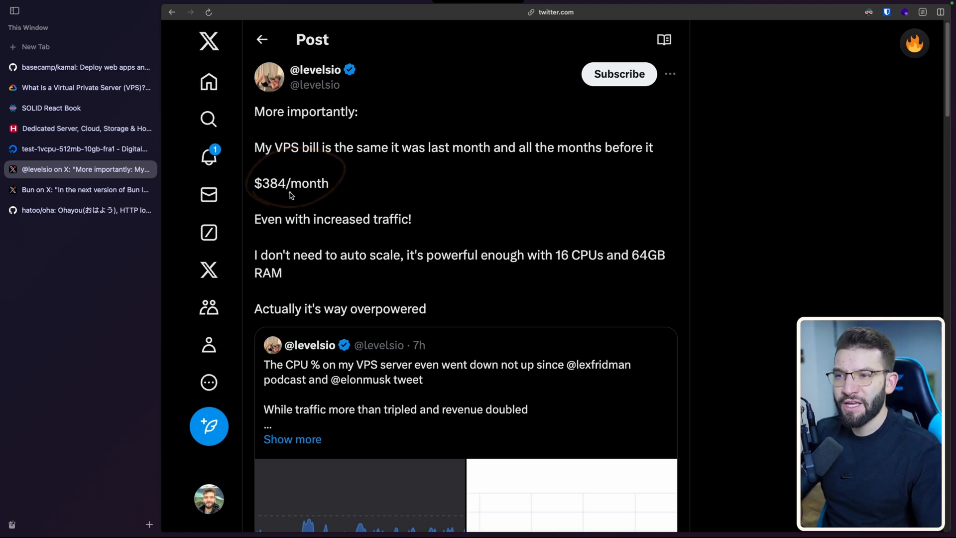
{"action": "mouse_move", "coordinate": [548, 269]}
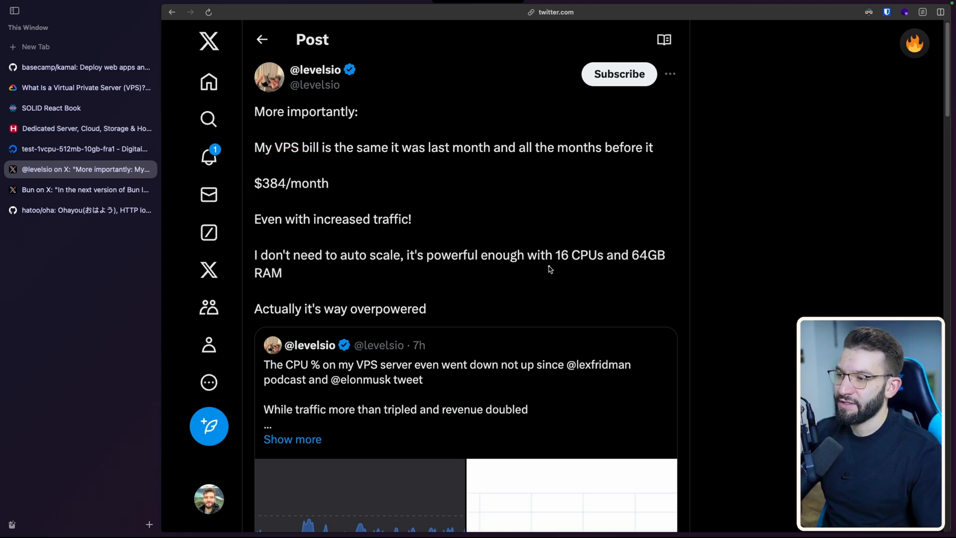
{"action": "mouse_move", "coordinate": [629, 271]}
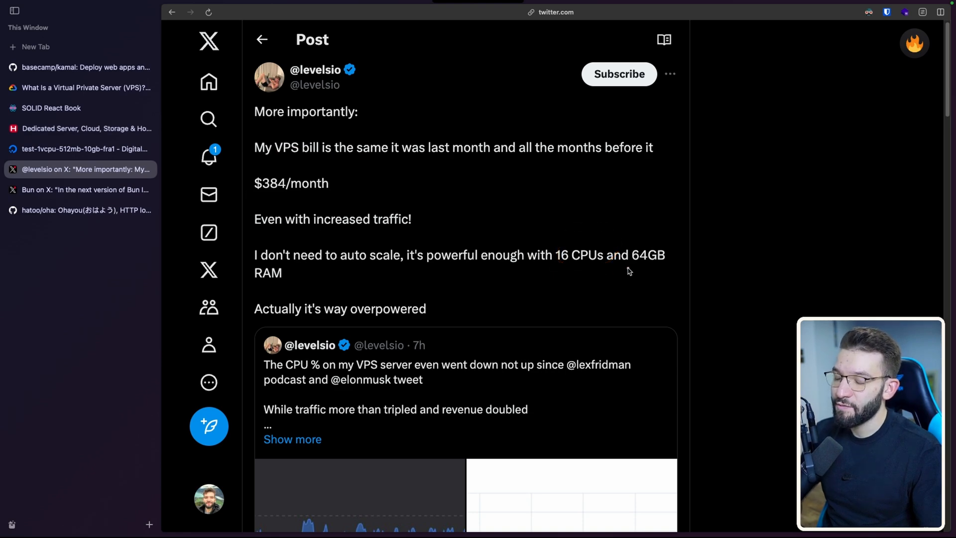
{"action": "mouse_move", "coordinate": [636, 278]}
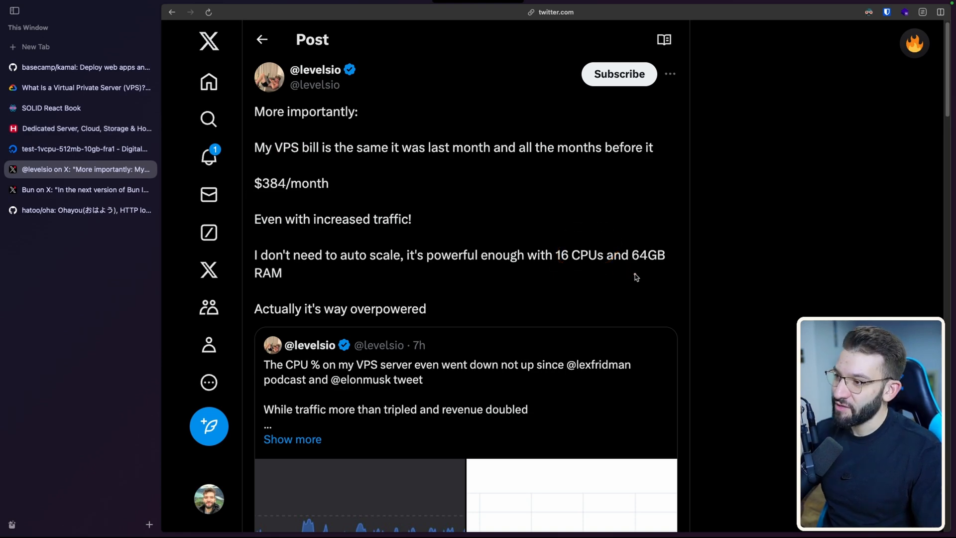
{"action": "mouse_move", "coordinate": [640, 276]}
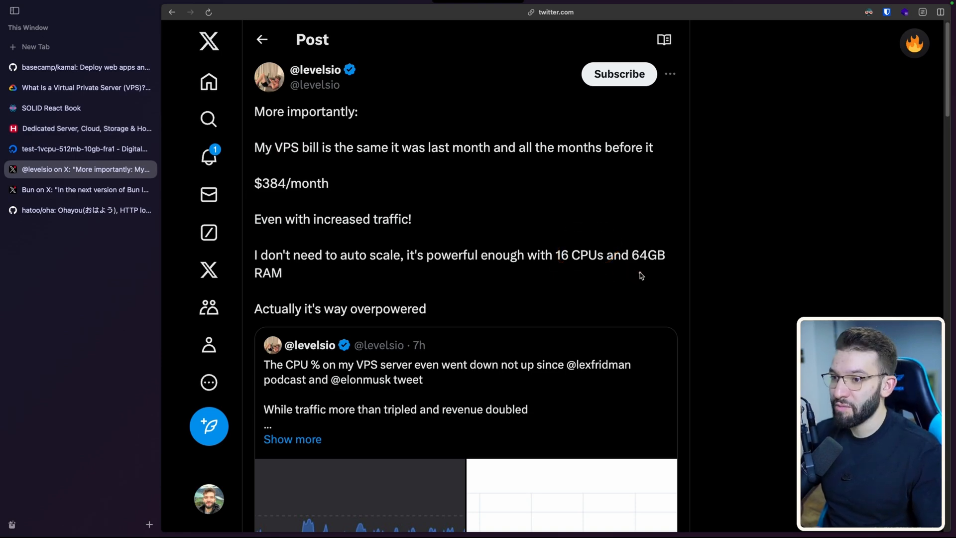
{"action": "mouse_move", "coordinate": [632, 269]}
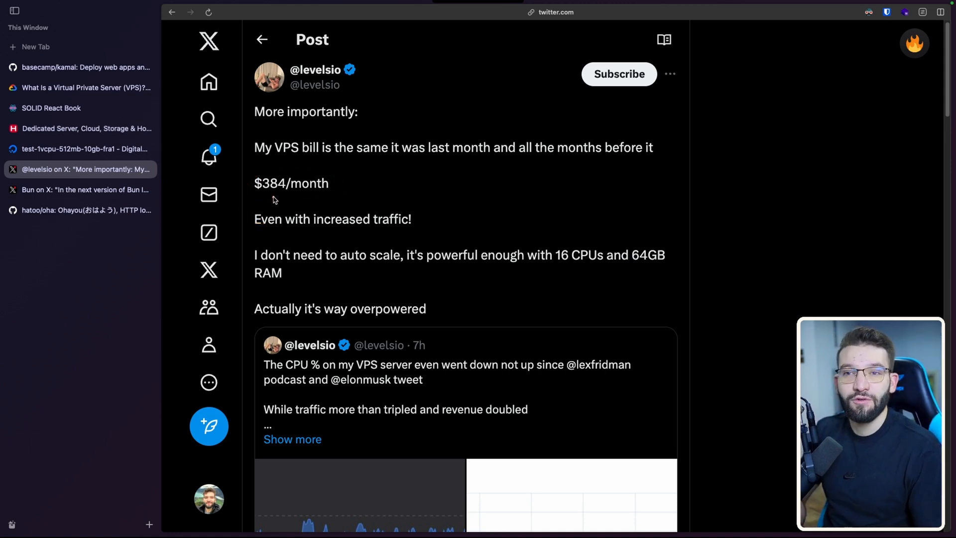
{"action": "mouse_move", "coordinate": [265, 192]}
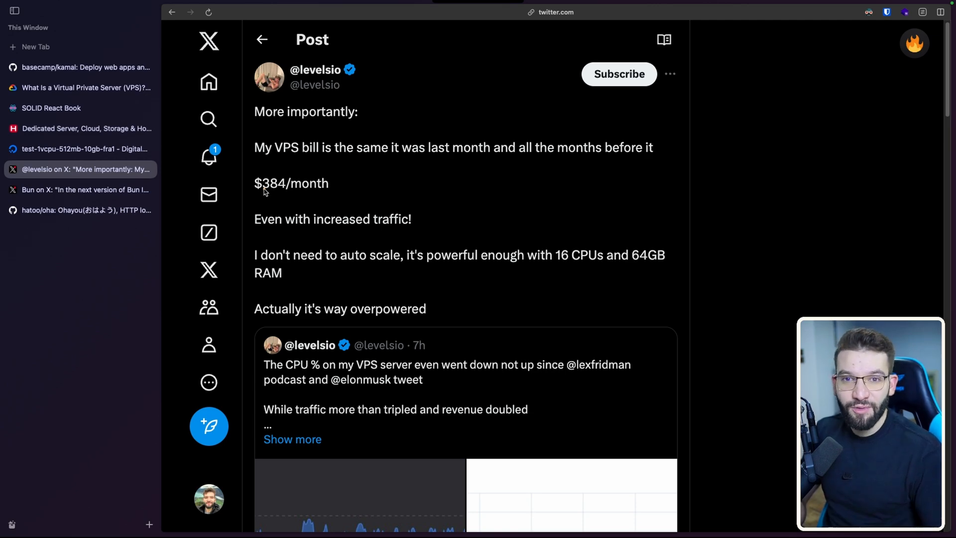
Step: View the quoted CPU usage chart and the reply that only 6 to 12 of 16 CPUs are used
{"action": "scroll", "scroll_direction": "down", "scroll_amount": 3}
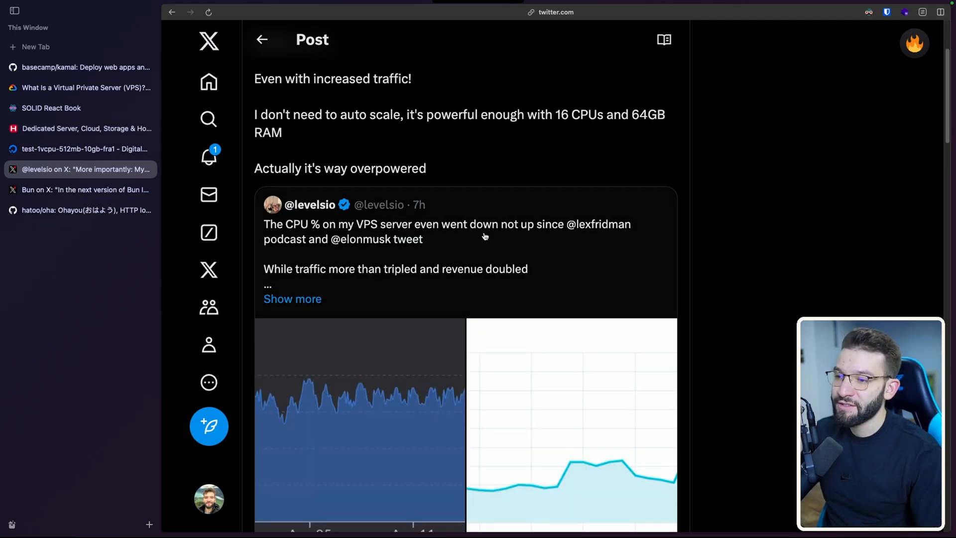
{"action": "scroll", "scroll_direction": "down", "scroll_amount": 3}
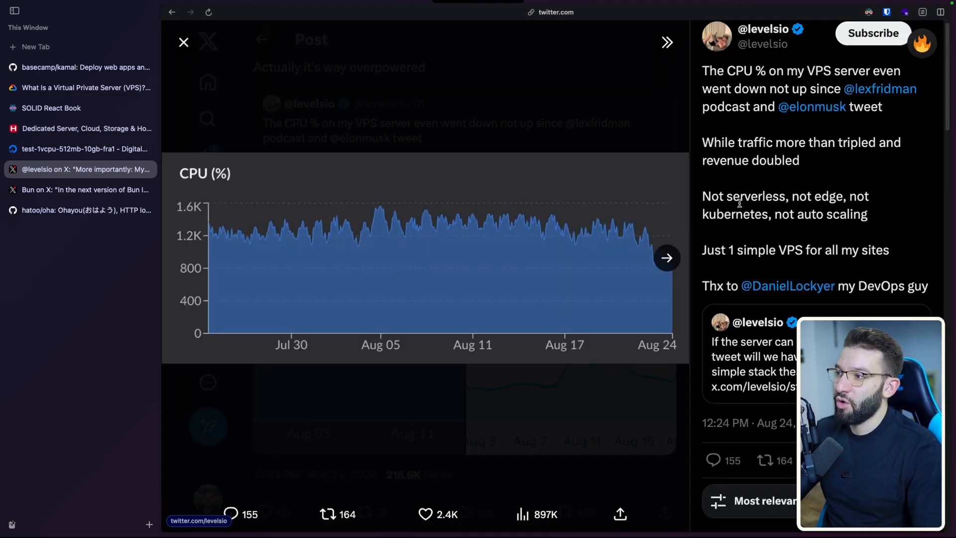
{"action": "mouse_move", "coordinate": [550, 211]}
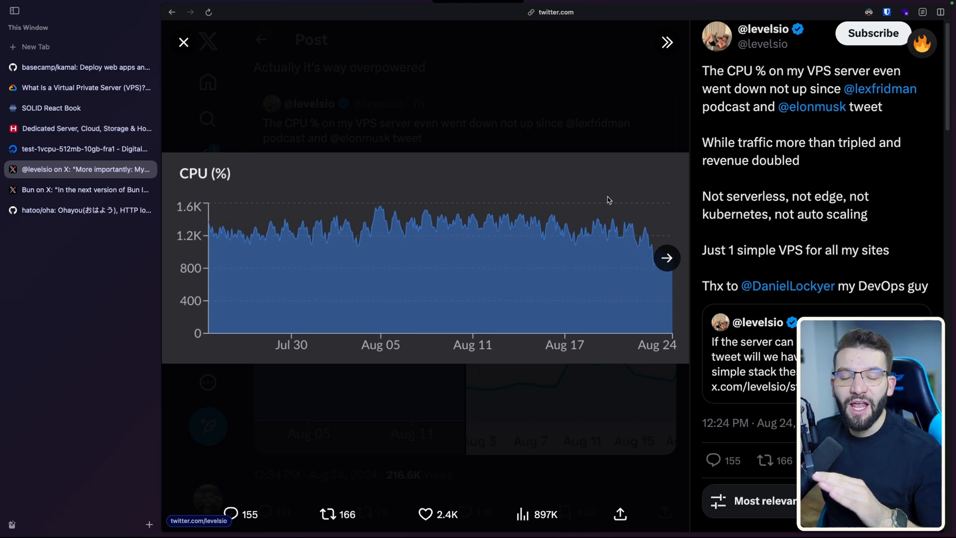
{"action": "left_click", "coordinate": [184, 41]}
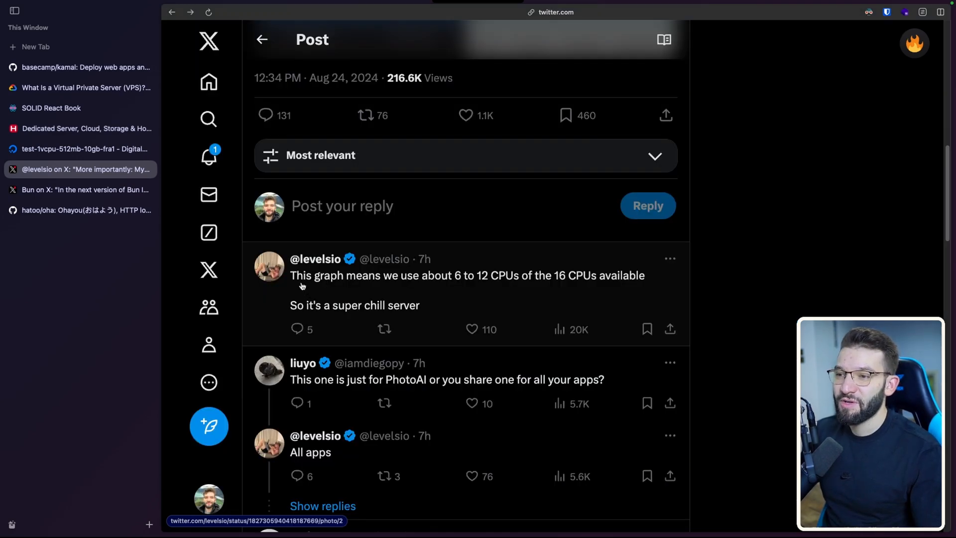
{"action": "mouse_move", "coordinate": [511, 282]}
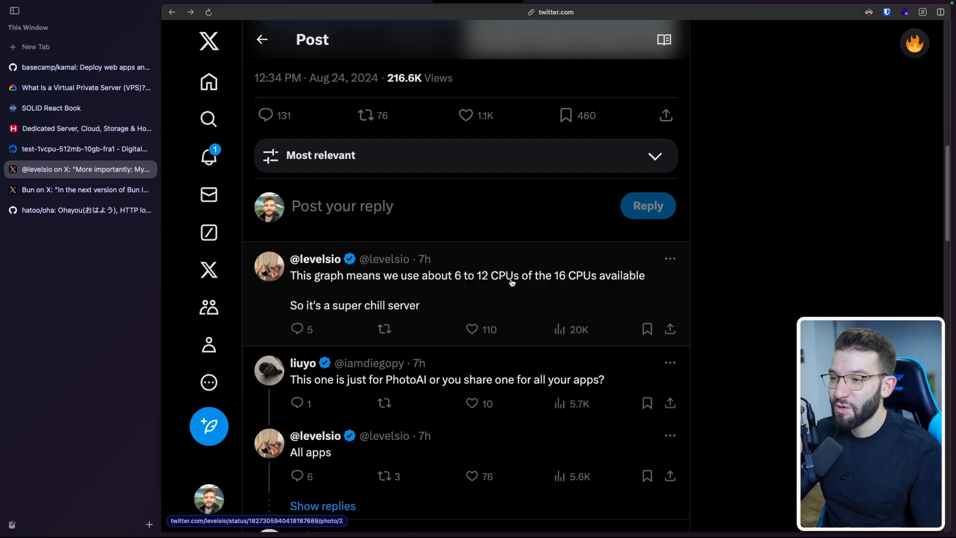
{"action": "mouse_move", "coordinate": [587, 288]}
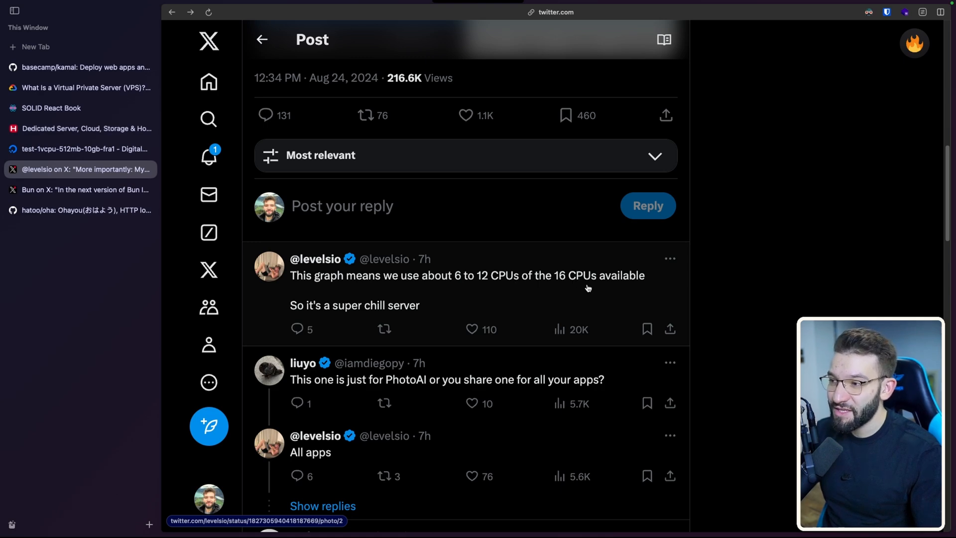
Step: Show the hatoo/oha README scrolled to its demo run summary with 100% success rate
{"action": "left_click", "coordinate": [80, 210]}
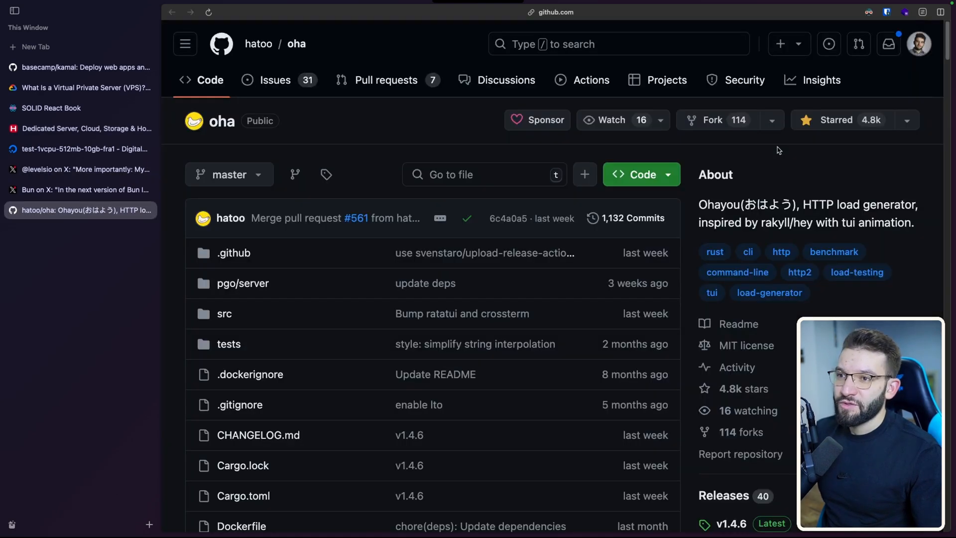
{"action": "mouse_move", "coordinate": [242, 133]}
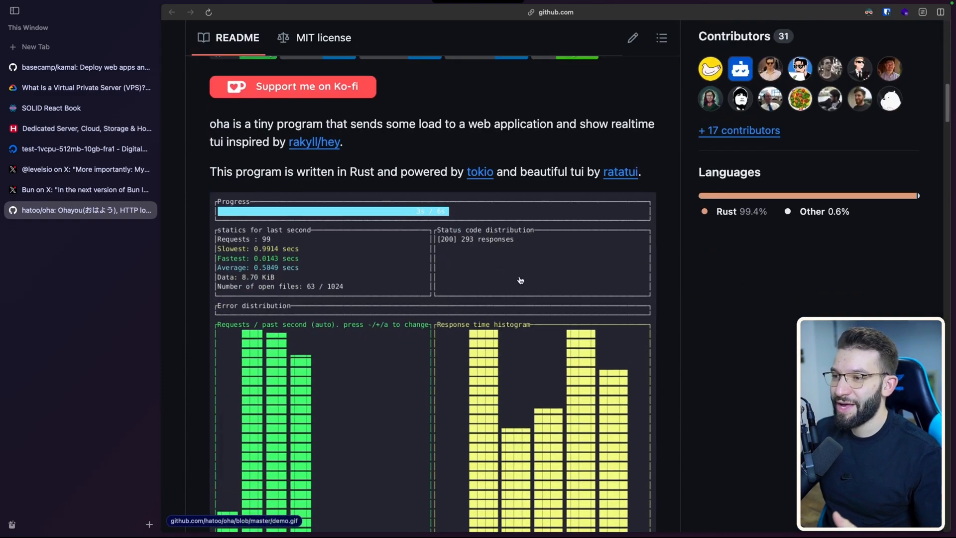
{"action": "scroll", "scroll_direction": "down", "scroll_amount": 3}
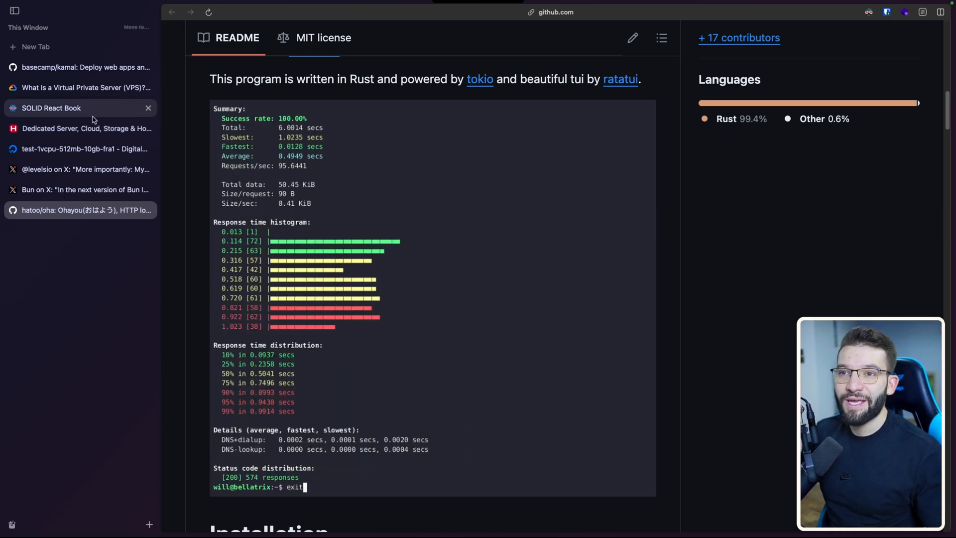
{"action": "left_click", "coordinate": [50, 107]}
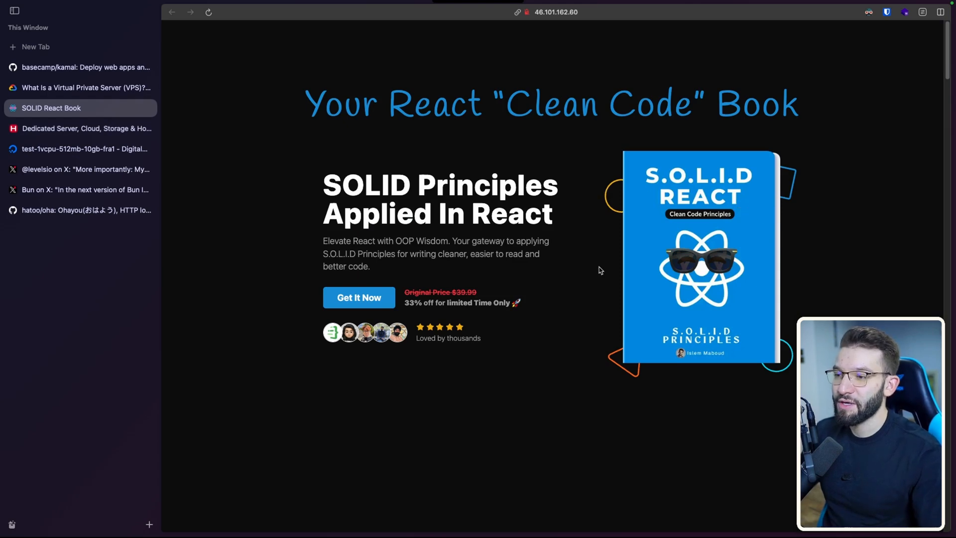
{"action": "mouse_move", "coordinate": [531, 146]}
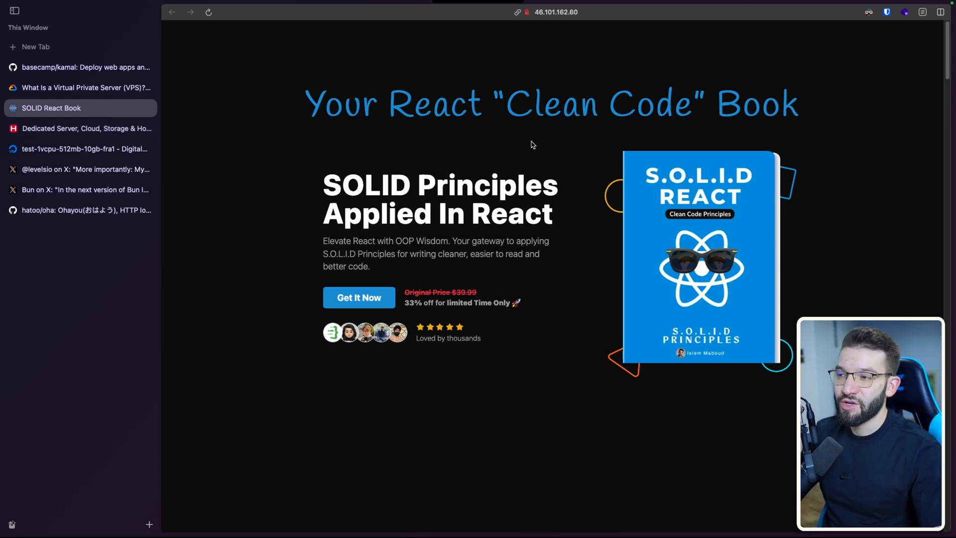
{"action": "mouse_move", "coordinate": [571, 75]}
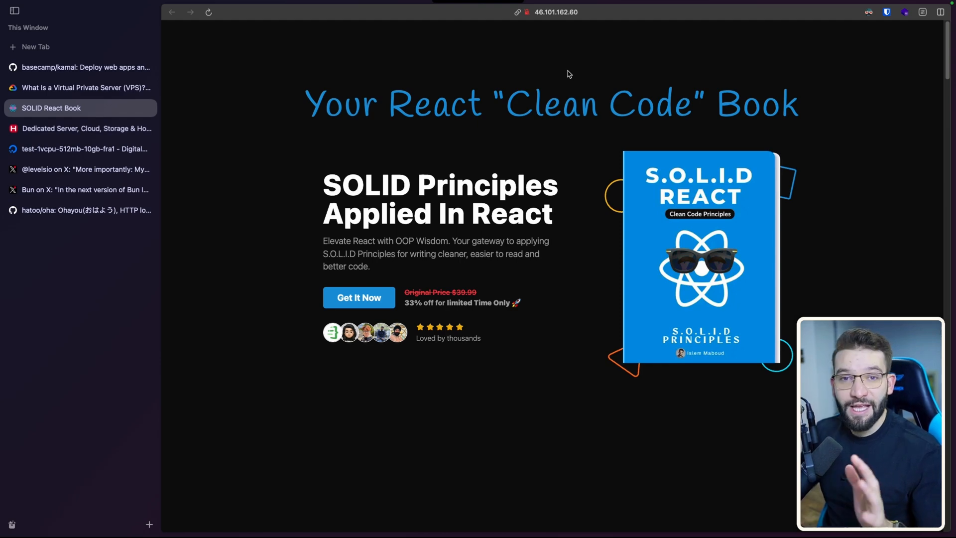
{"action": "left_click", "coordinate": [555, 12]}
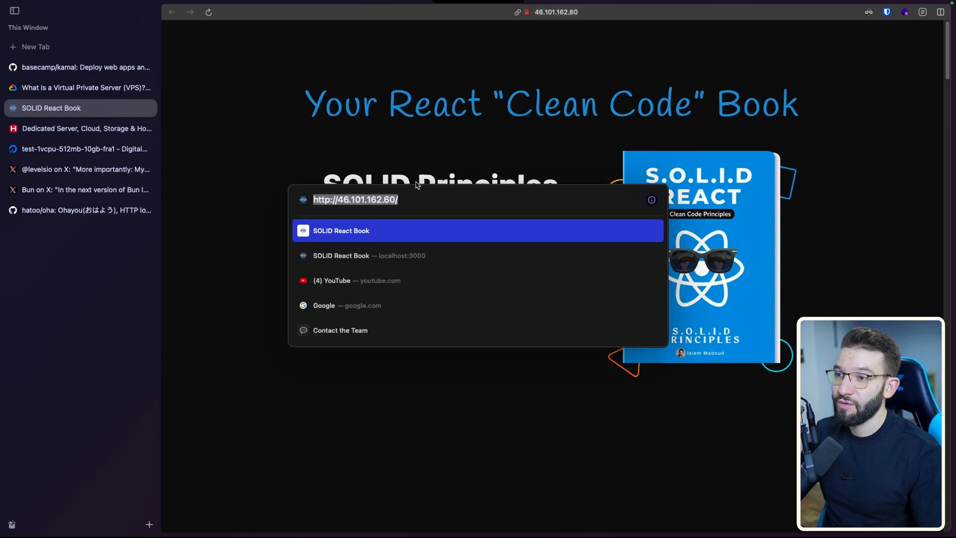
{"action": "mouse_move", "coordinate": [425, 142]}
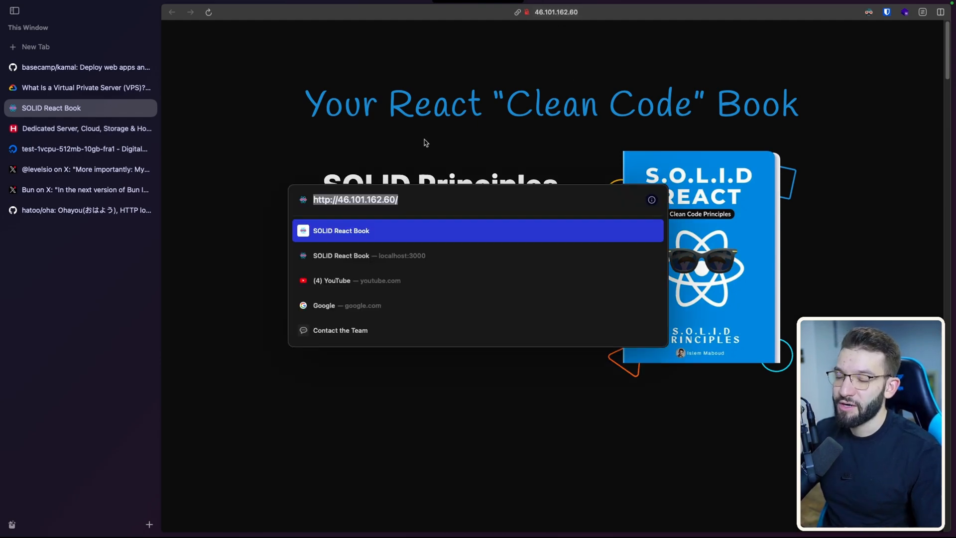
{"action": "mouse_move", "coordinate": [467, 163]}
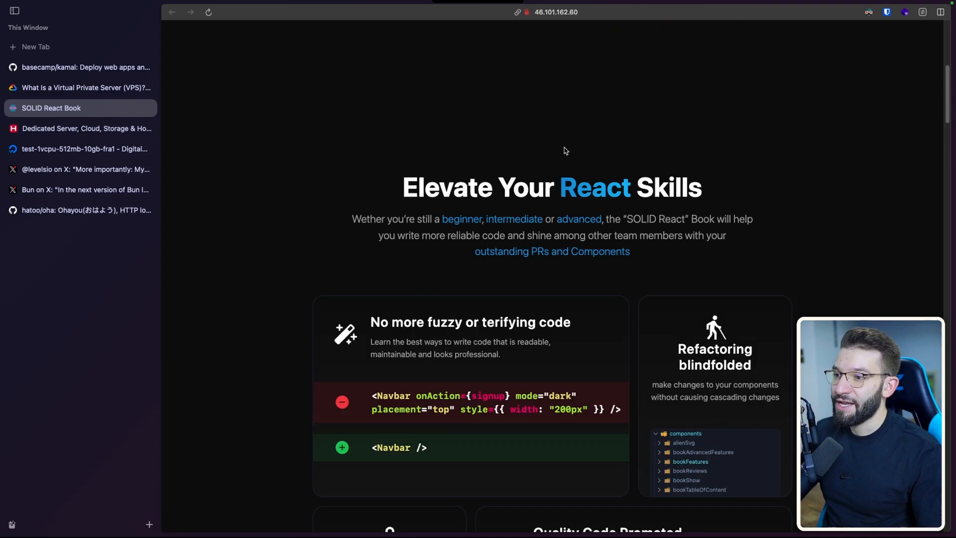
{"action": "scroll", "scroll_direction": "down", "scroll_amount": 3}
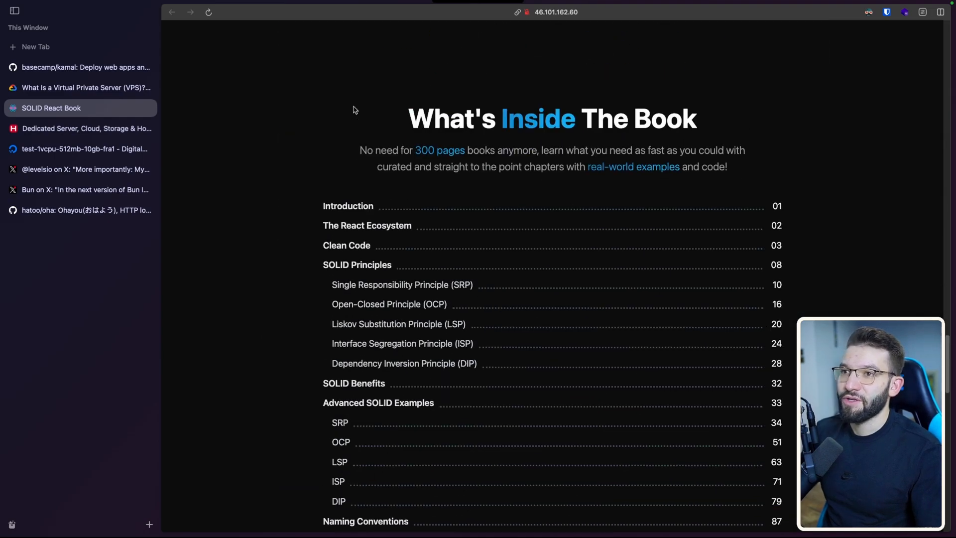
{"action": "scroll", "scroll_direction": "down", "scroll_amount": 3}
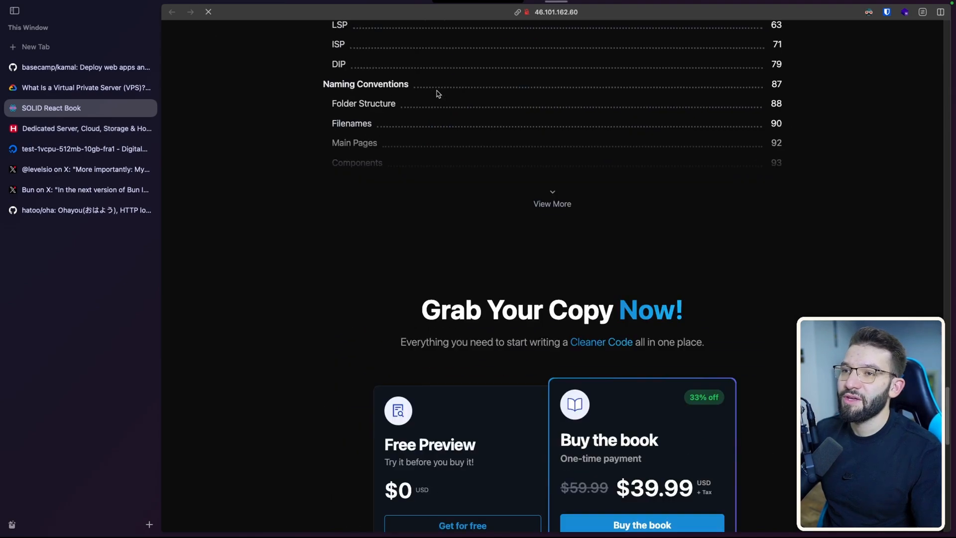
{"action": "scroll", "scroll_direction": "up", "scroll_amount": 3}
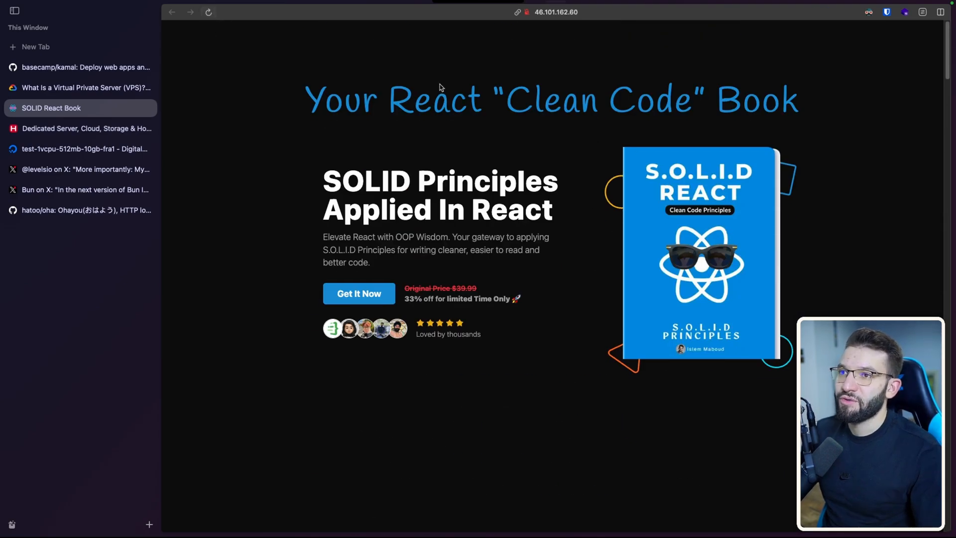
{"action": "mouse_move", "coordinate": [578, 138]}
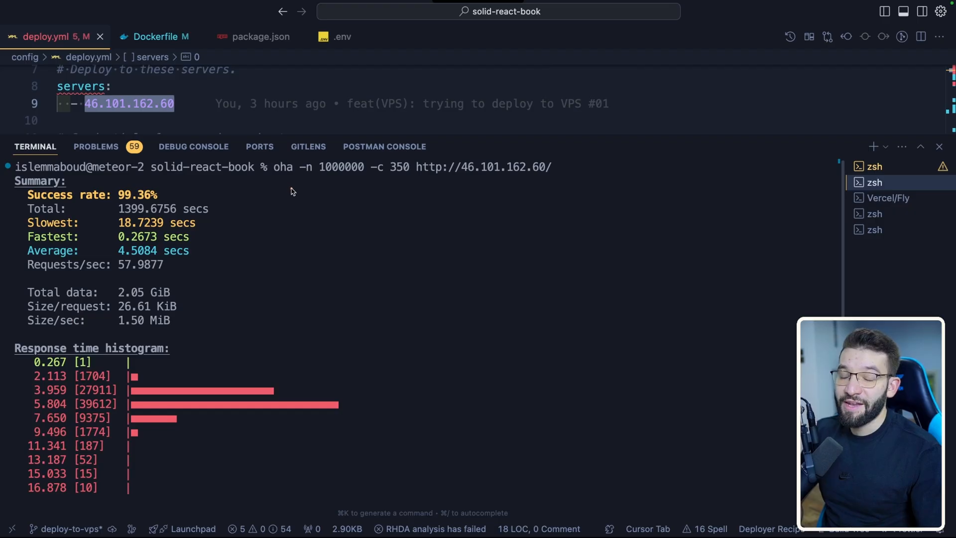
{"action": "mouse_move", "coordinate": [307, 196]}
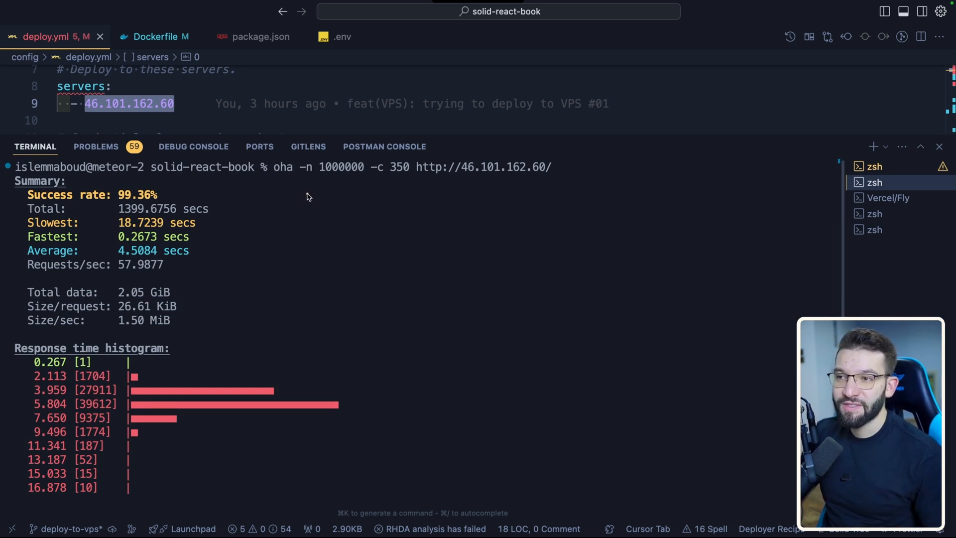
{"action": "mouse_move", "coordinate": [335, 177]}
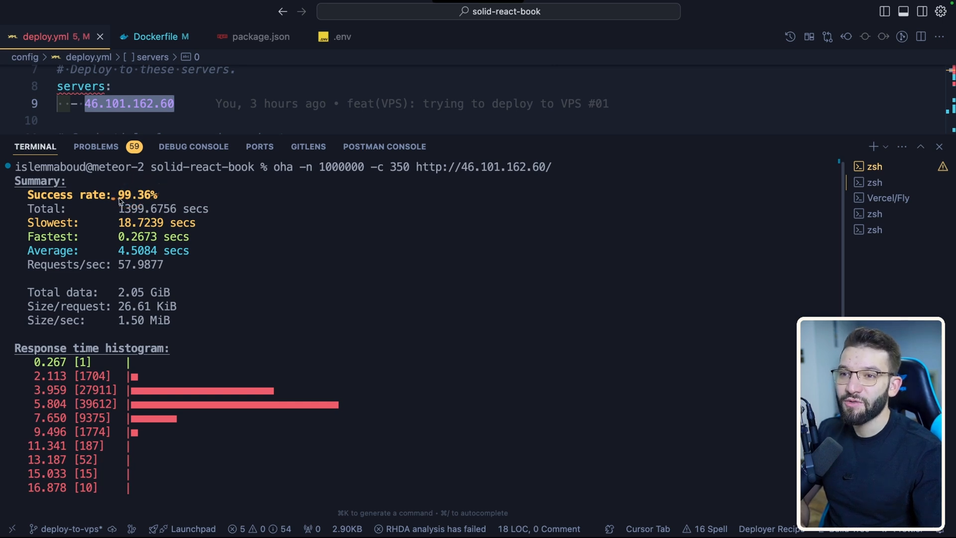
{"action": "mouse_move", "coordinate": [163, 199]}
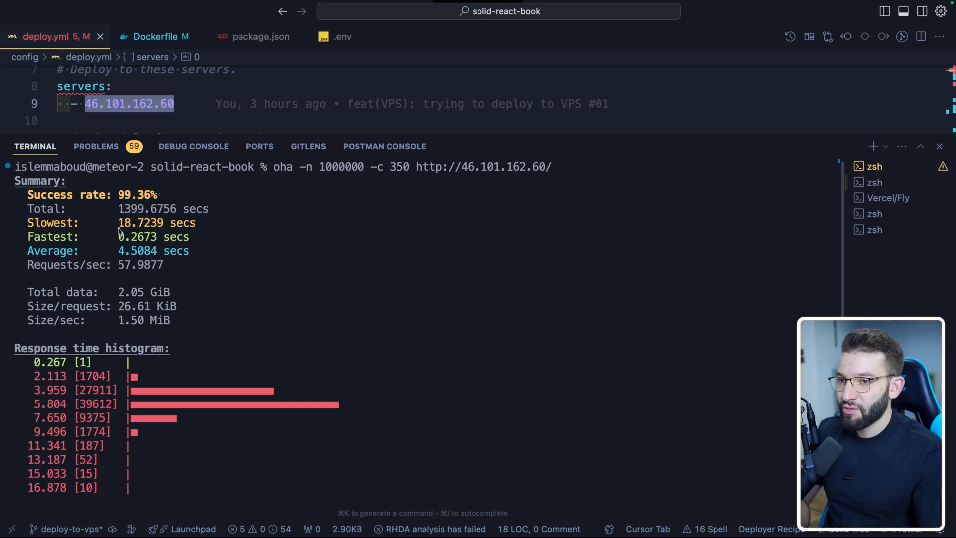
{"action": "mouse_move", "coordinate": [121, 242]}
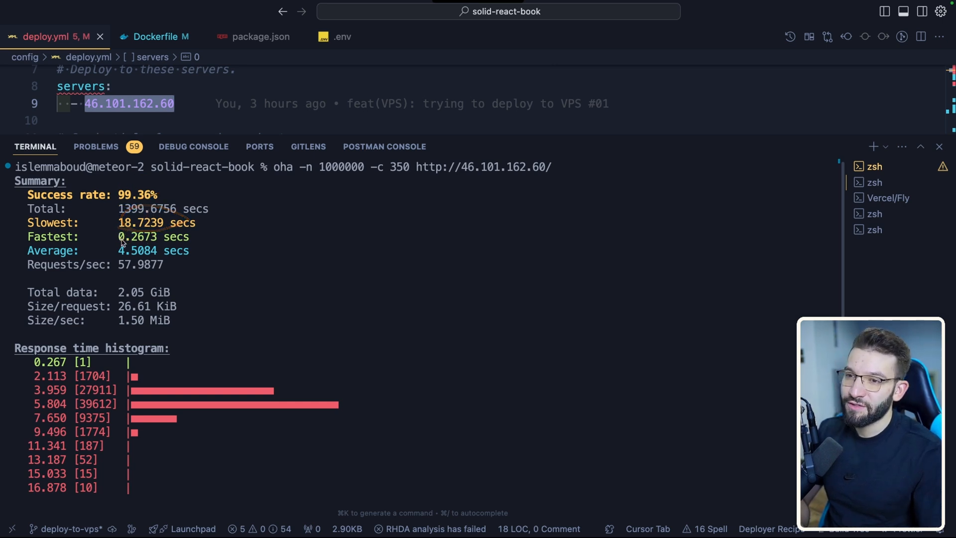
{"action": "mouse_move", "coordinate": [153, 245]}
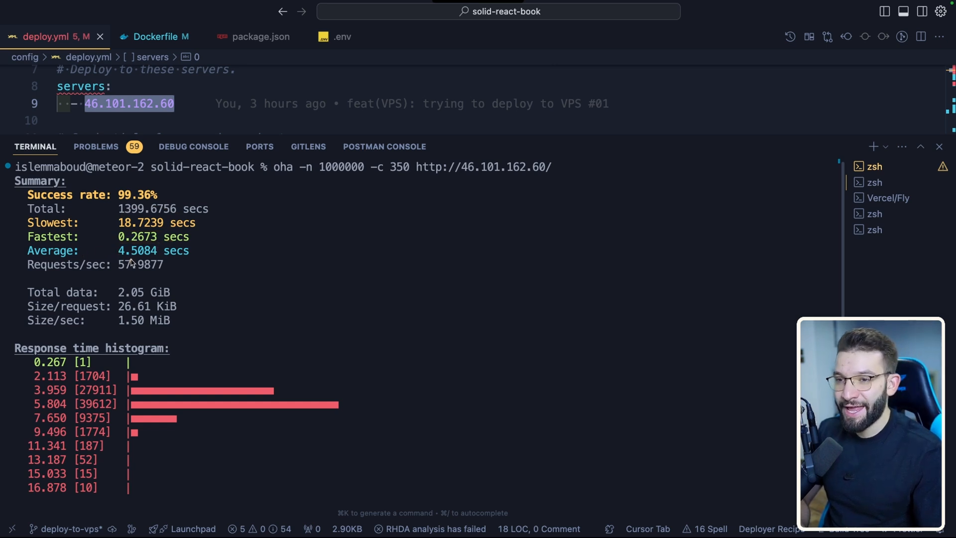
{"action": "mouse_move", "coordinate": [26, 272]}
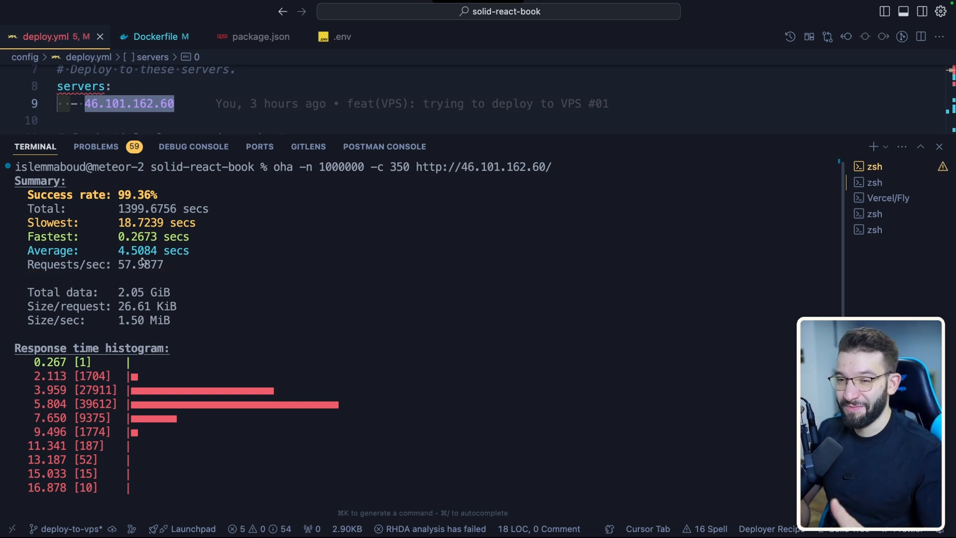
{"action": "mouse_move", "coordinate": [120, 273]}
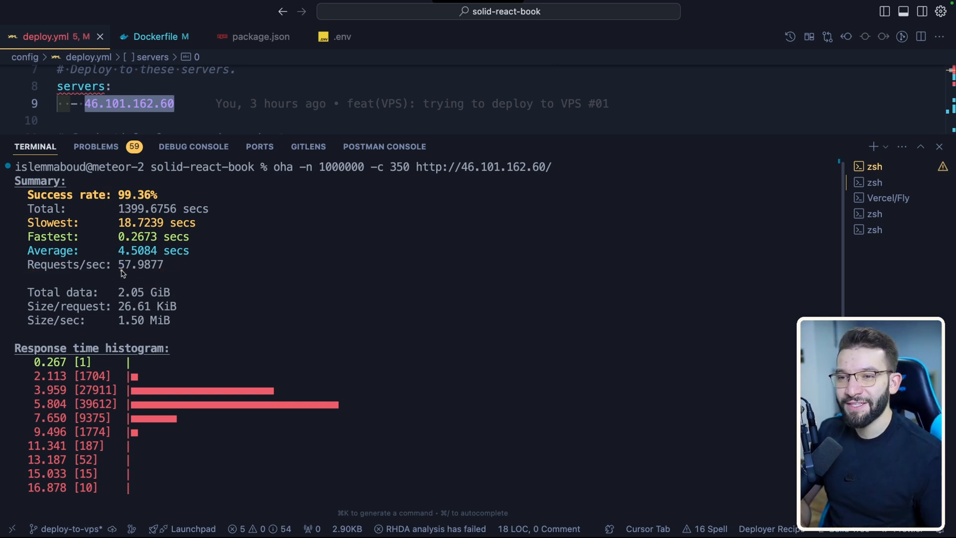
{"action": "mouse_move", "coordinate": [145, 281]}
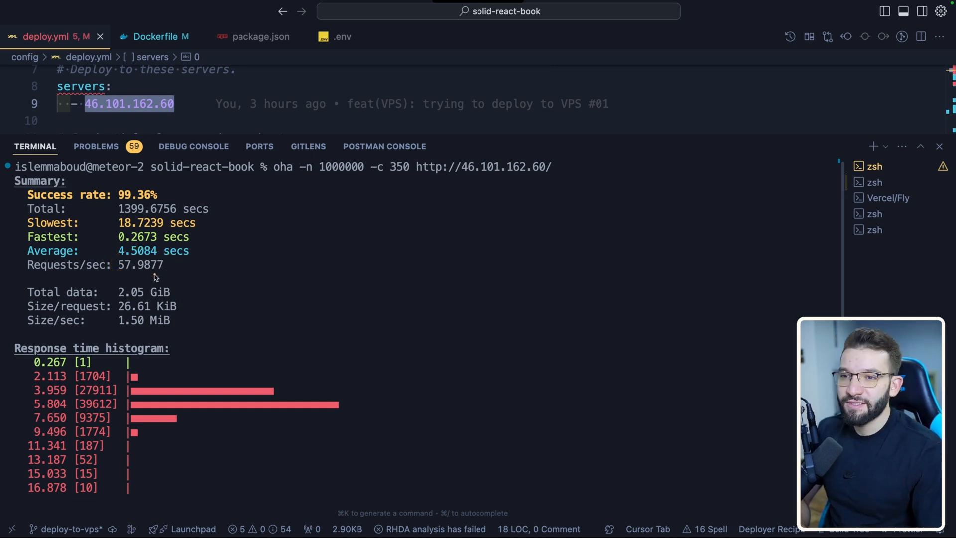
{"action": "mouse_move", "coordinate": [129, 281]}
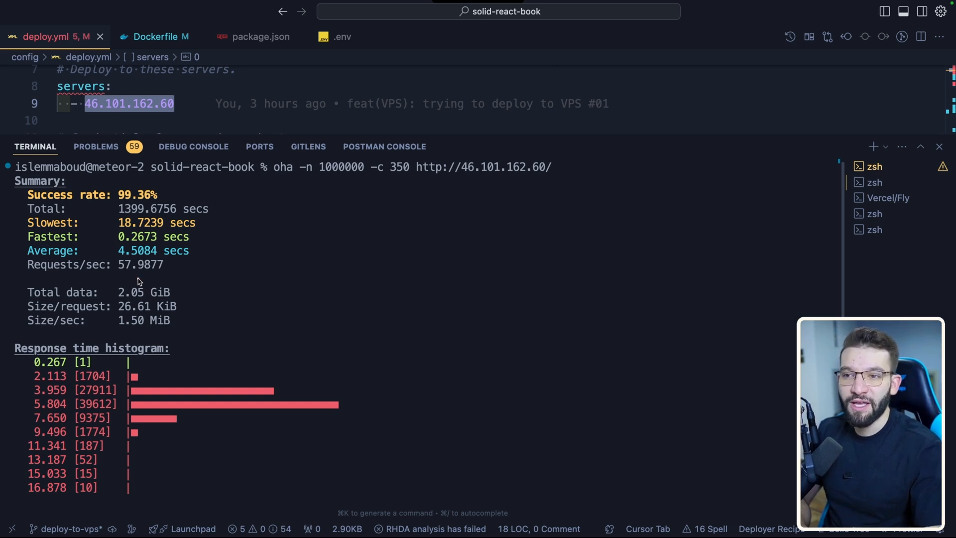
{"action": "mouse_move", "coordinate": [130, 288]}
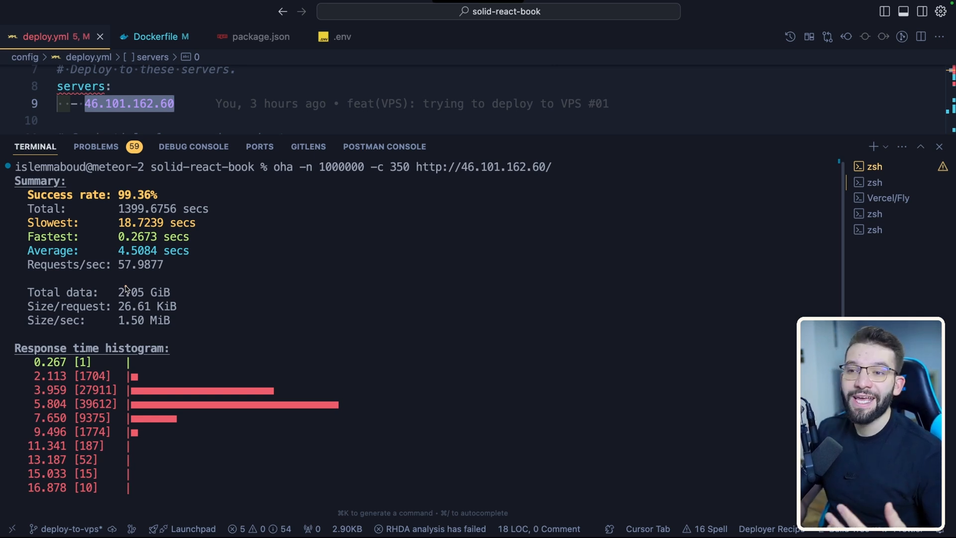
{"action": "mouse_move", "coordinate": [162, 275]}
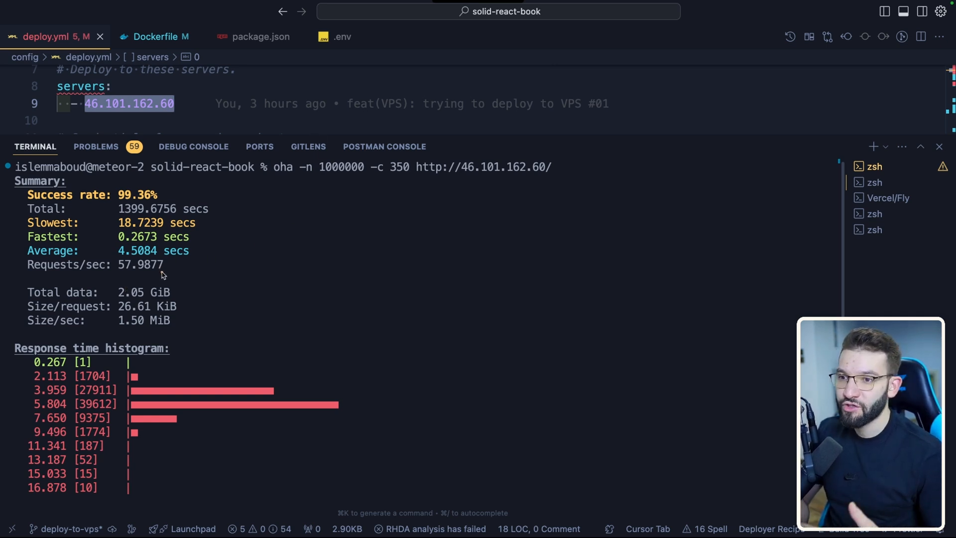
{"action": "mouse_move", "coordinate": [164, 281]}
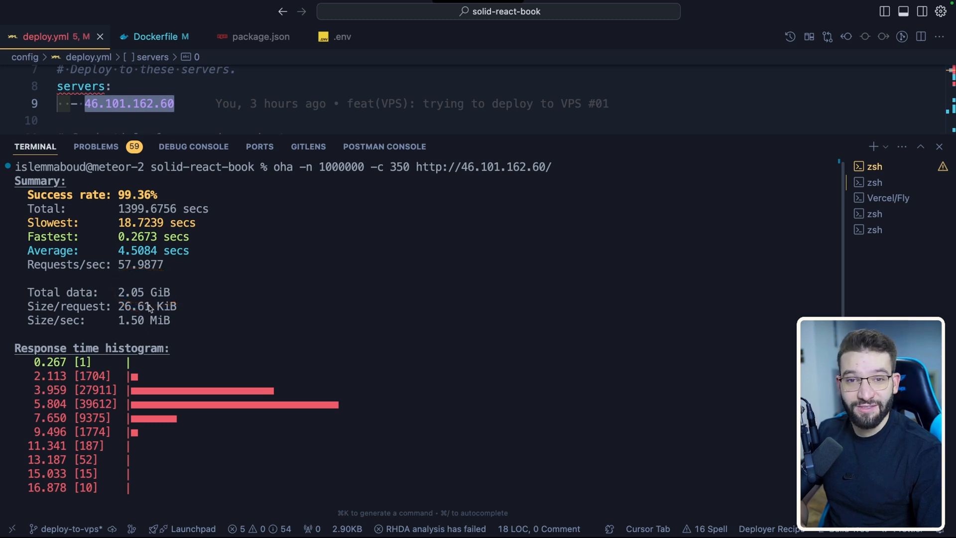
{"action": "mouse_move", "coordinate": [16, 356]}
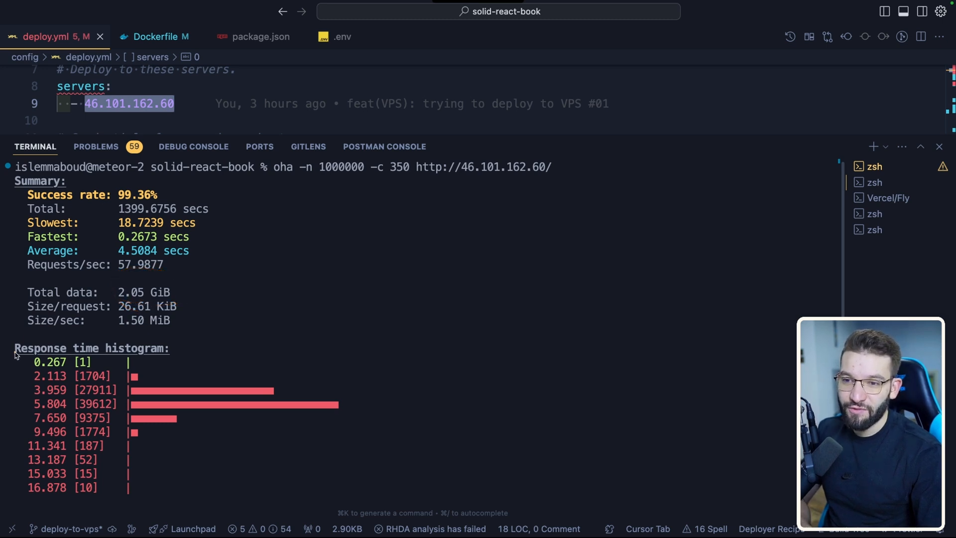
{"action": "mouse_move", "coordinate": [63, 408]}
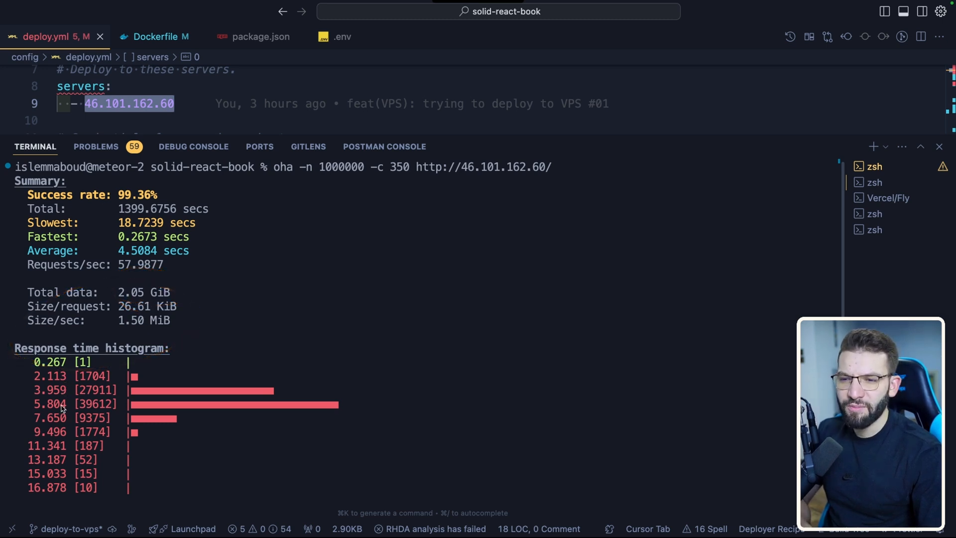
{"action": "mouse_move", "coordinate": [38, 415]}
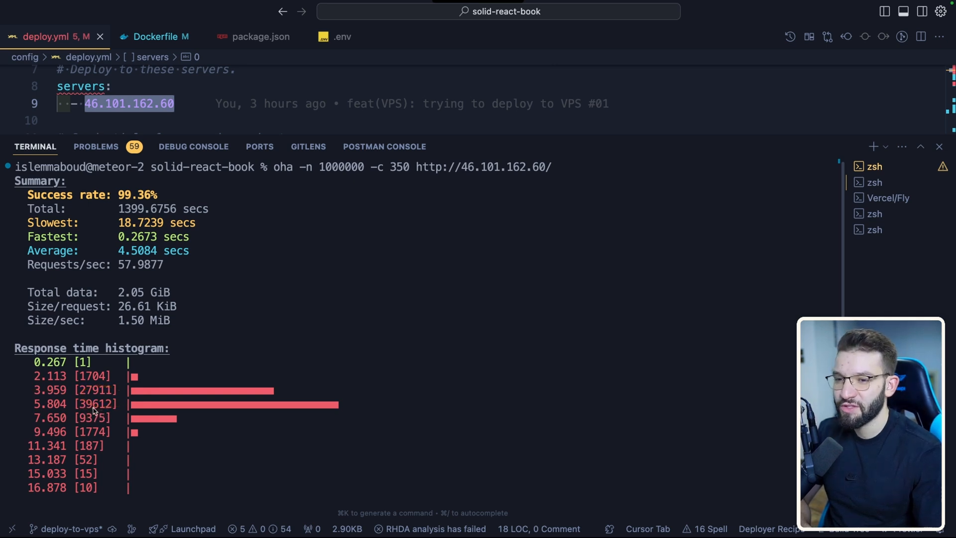
{"action": "mouse_move", "coordinate": [57, 333]}
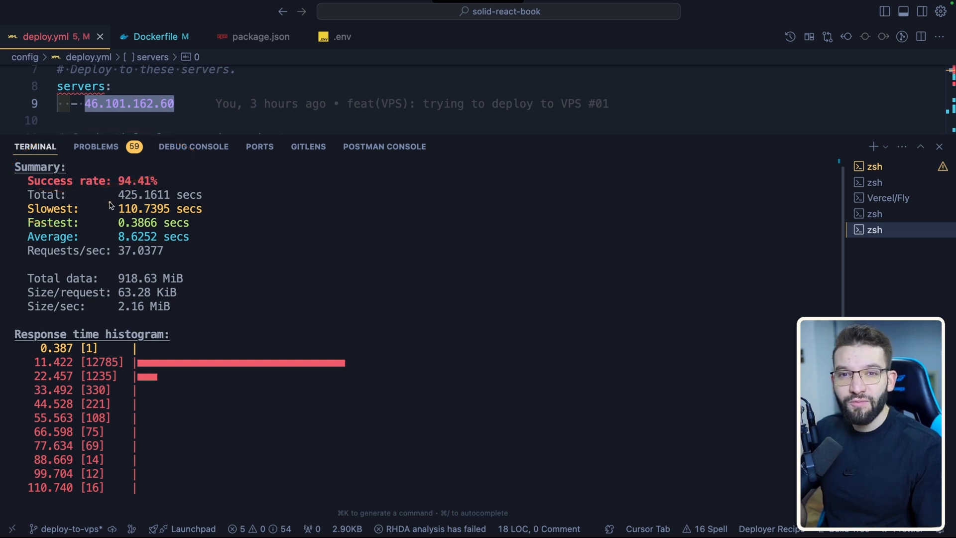
{"action": "mouse_move", "coordinate": [34, 191]}
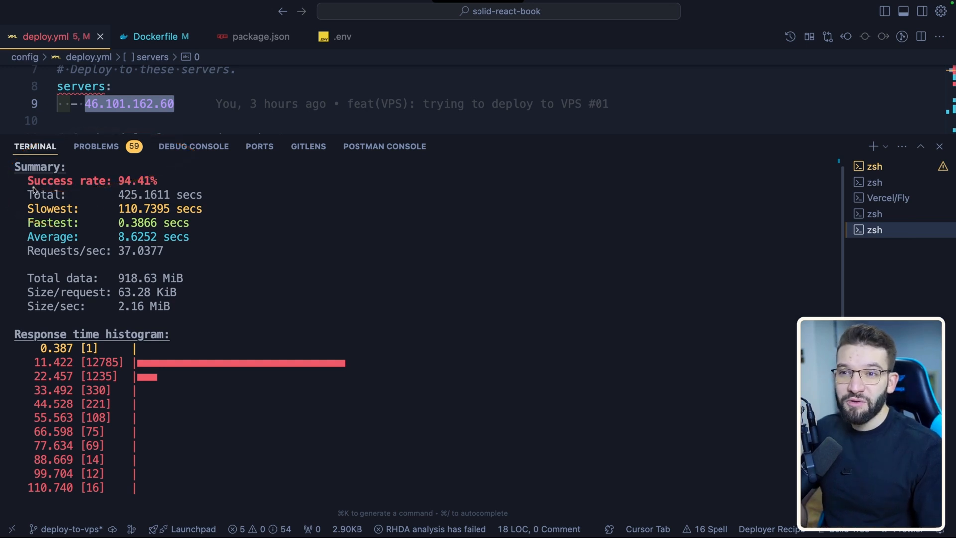
{"action": "mouse_move", "coordinate": [128, 192]}
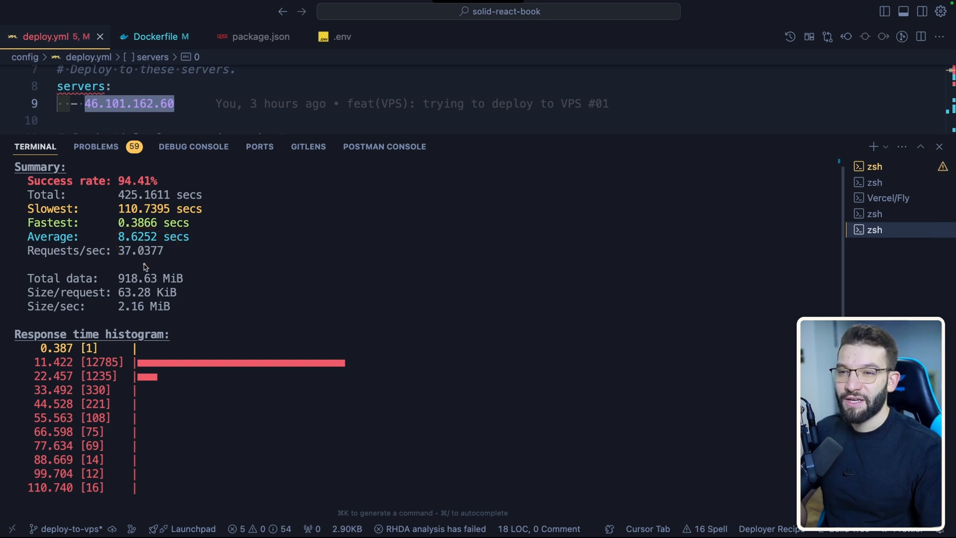
{"action": "mouse_move", "coordinate": [95, 227]}
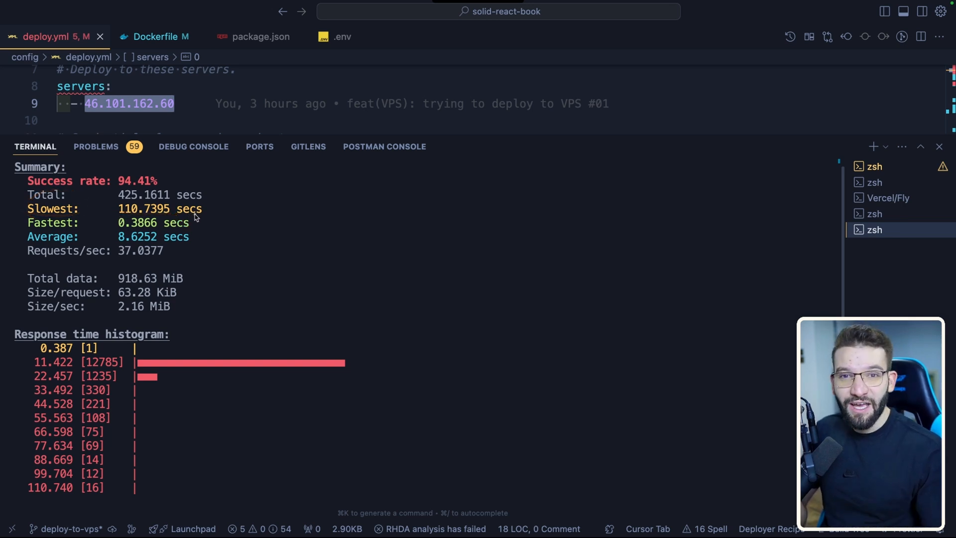
{"action": "mouse_move", "coordinate": [152, 384]}
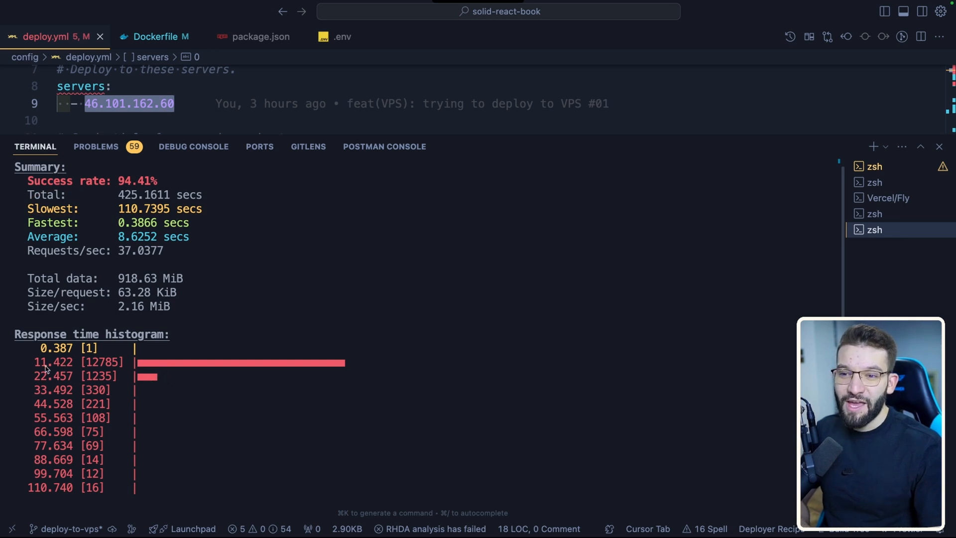
{"action": "mouse_move", "coordinate": [110, 344]}
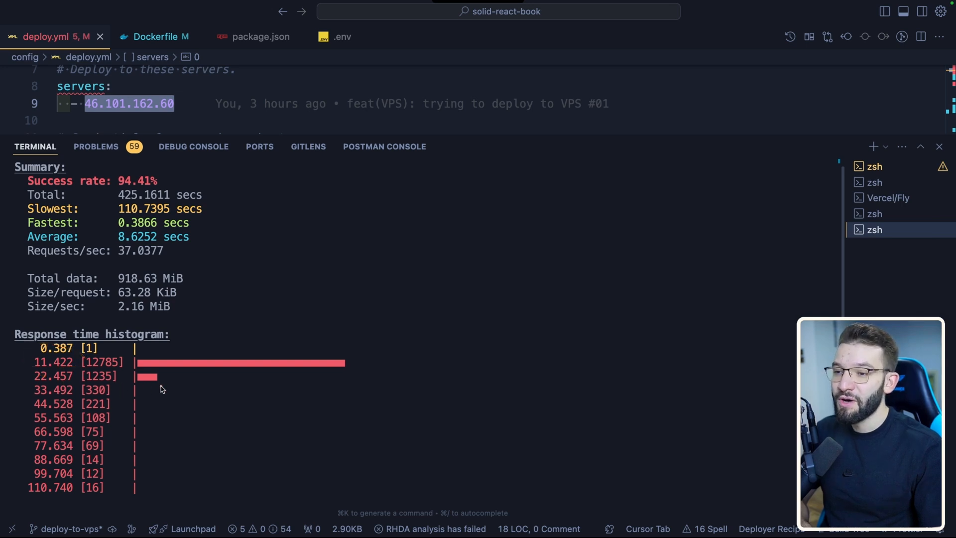
{"action": "mouse_move", "coordinate": [316, 379]}
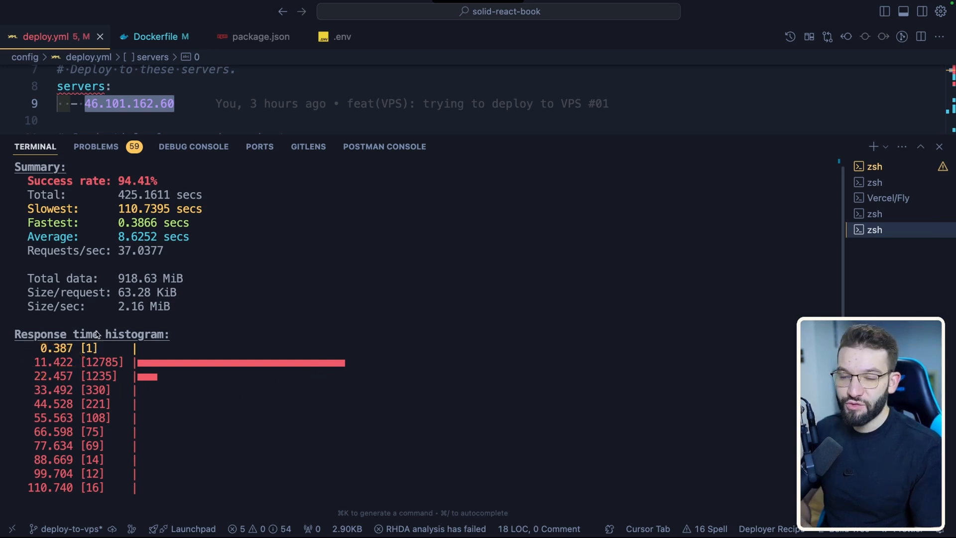
Step: Scroll the oha output to reveal the 1,000,000-request, 350-concurrency command and 18.72 s slowest response
{"action": "scroll", "scroll_direction": "down", "scroll_amount": 3}
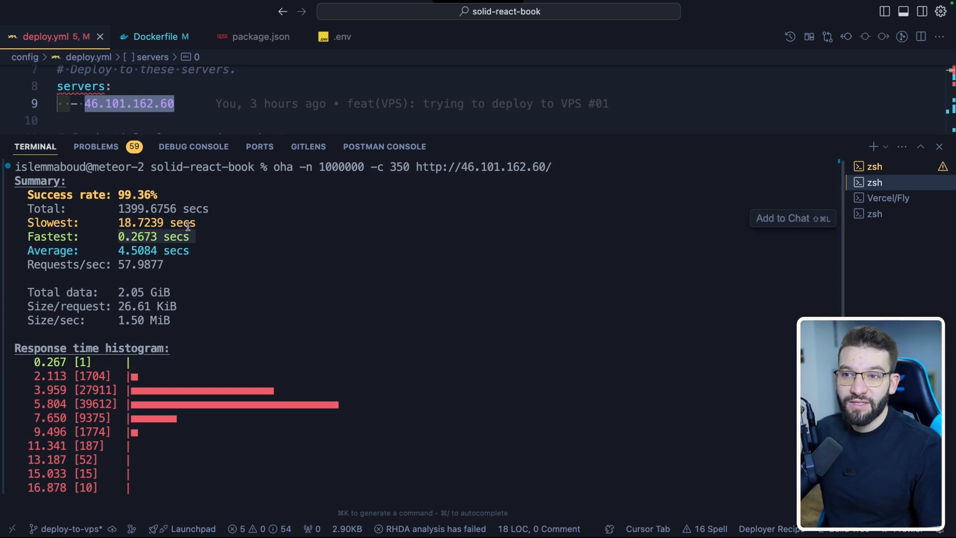
{"action": "mouse_move", "coordinate": [350, 273]}
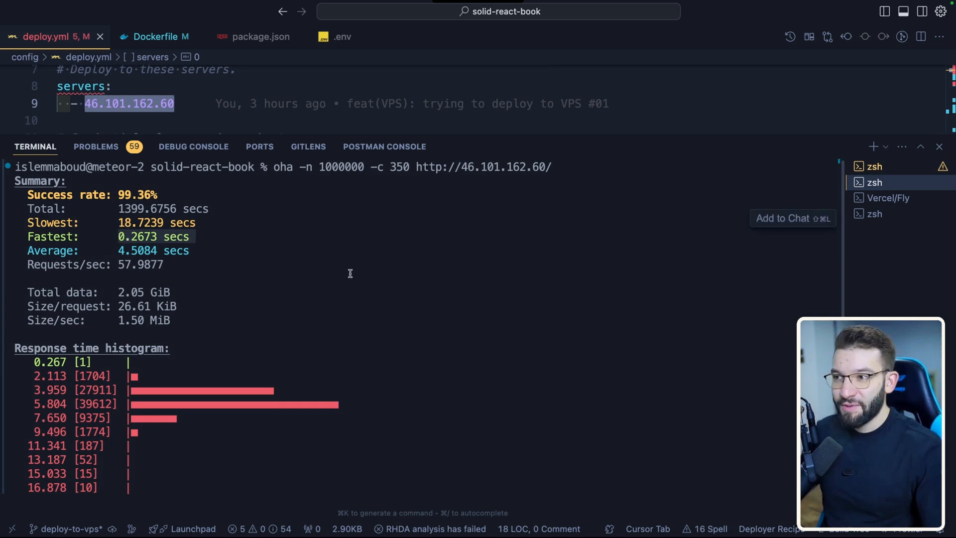
Step: Scroll the 99.36% run's histogram to its slowest 18.724 s bucket with 7 requests
{"action": "scroll", "scroll_direction": "down", "scroll_amount": 3}
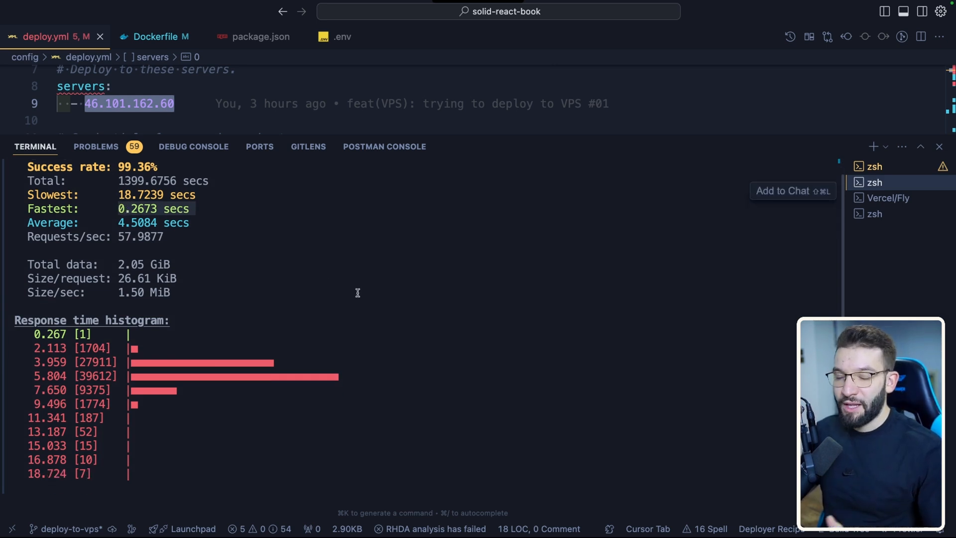